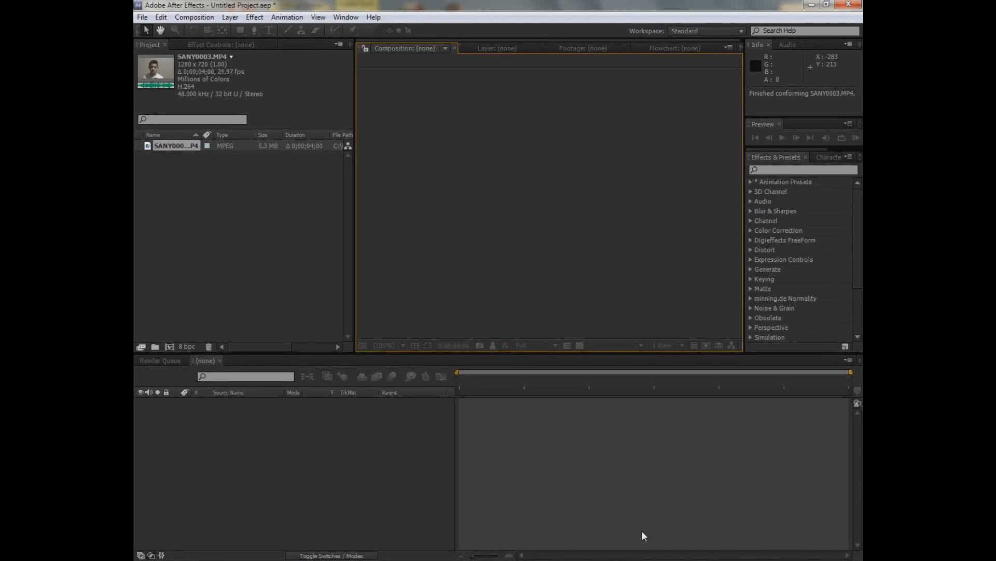
pyautogui.moveTo(643, 534)
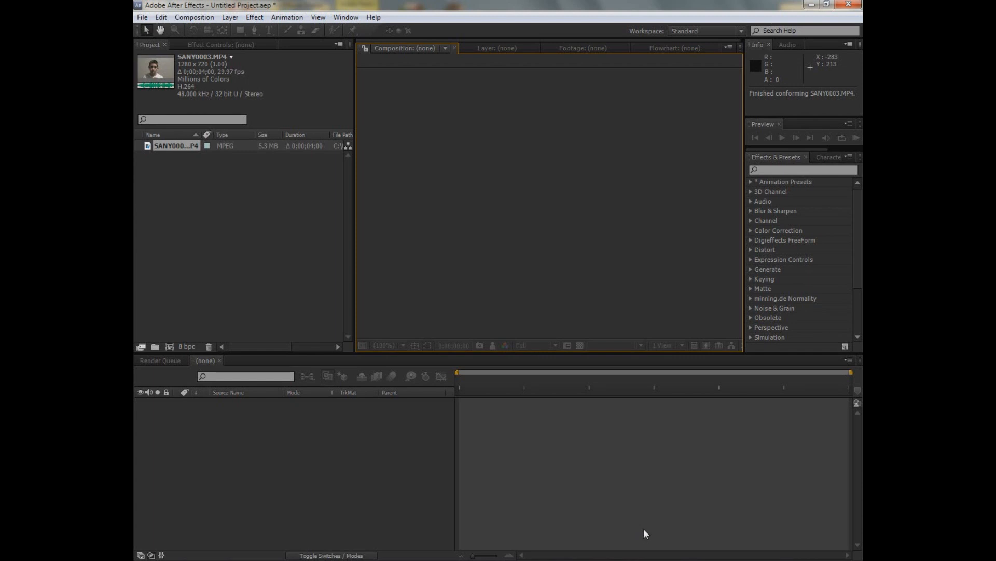
pyautogui.moveTo(556, 470)
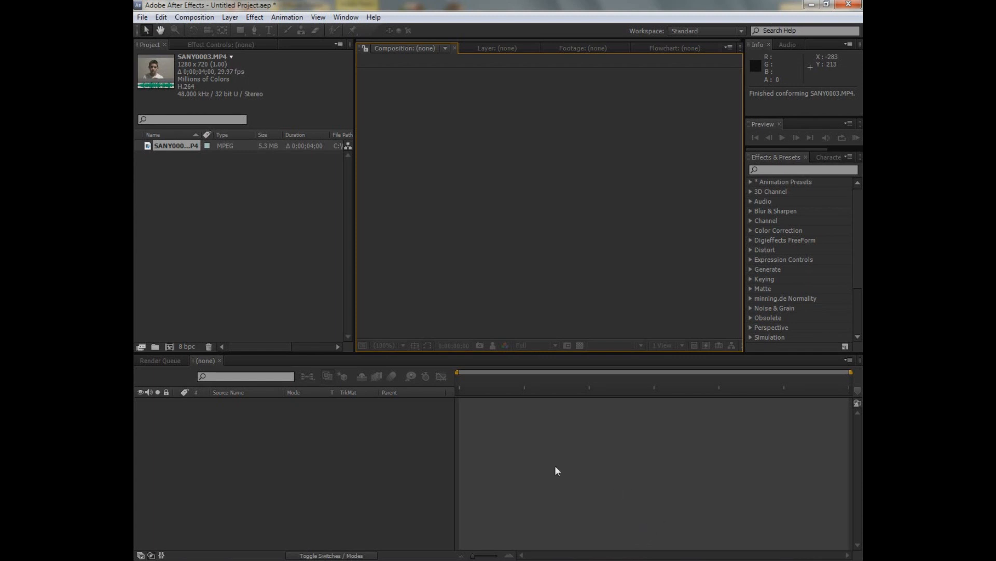
pyautogui.moveTo(286, 410)
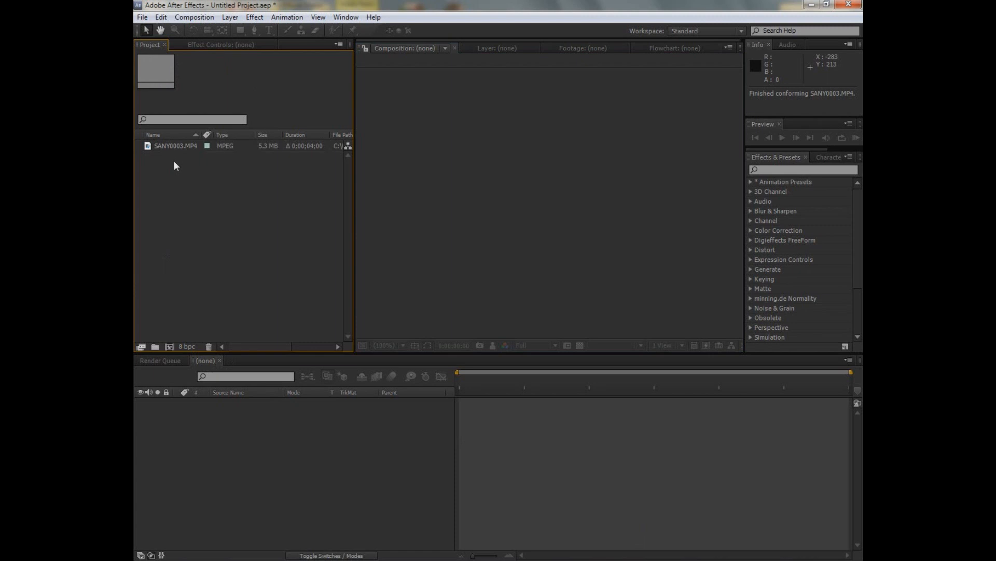
# Create a new composition from the boy clip SANY0003
pyautogui.click(176, 145)
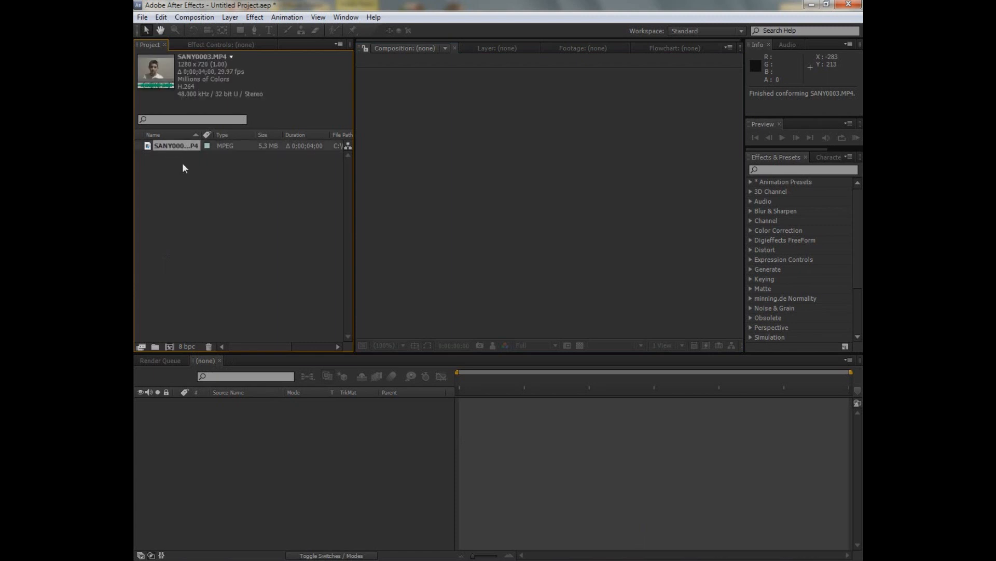
pyautogui.moveTo(188, 153)
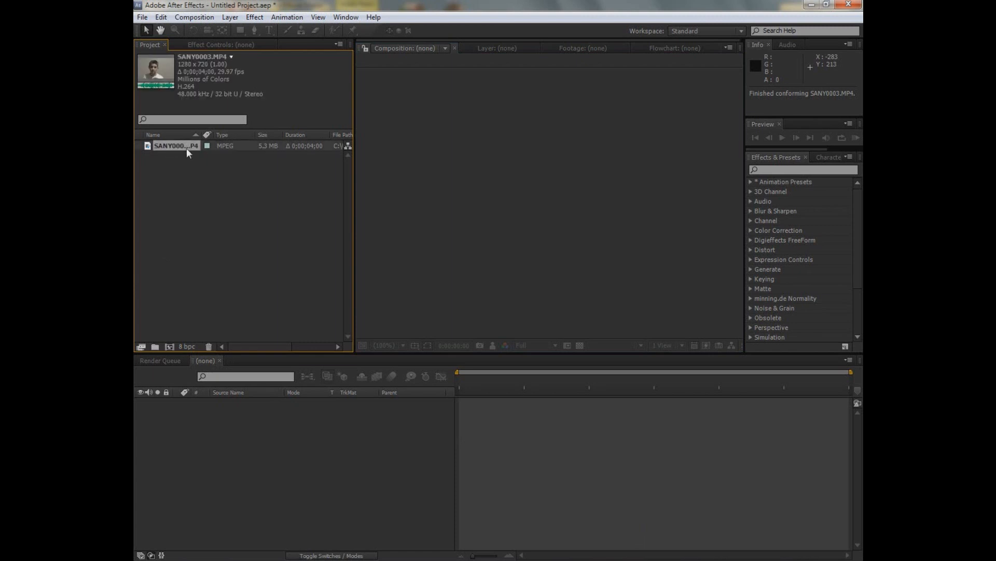
pyautogui.moveTo(176, 145); pyautogui.dragTo(178, 152)
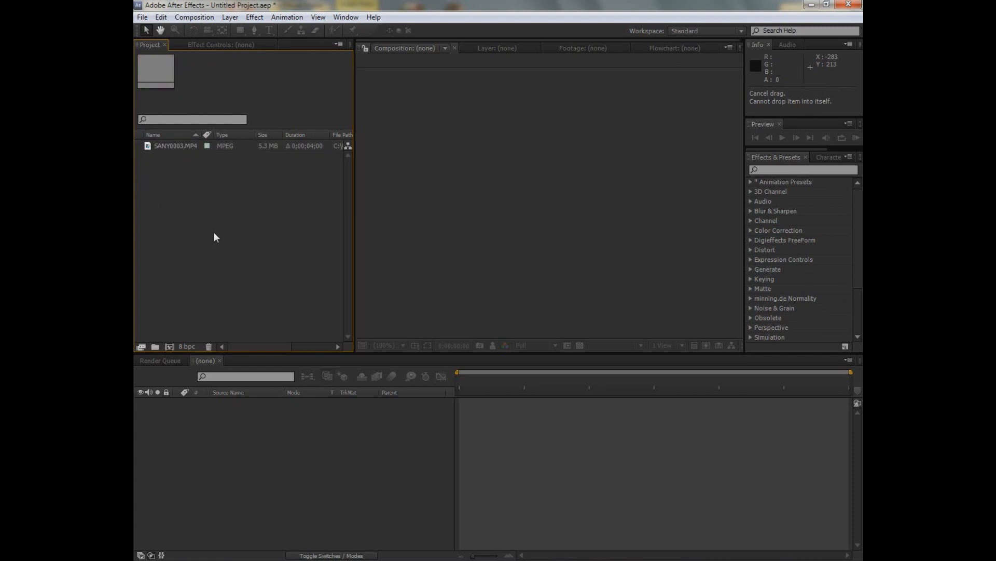
pyautogui.moveTo(329, 30)
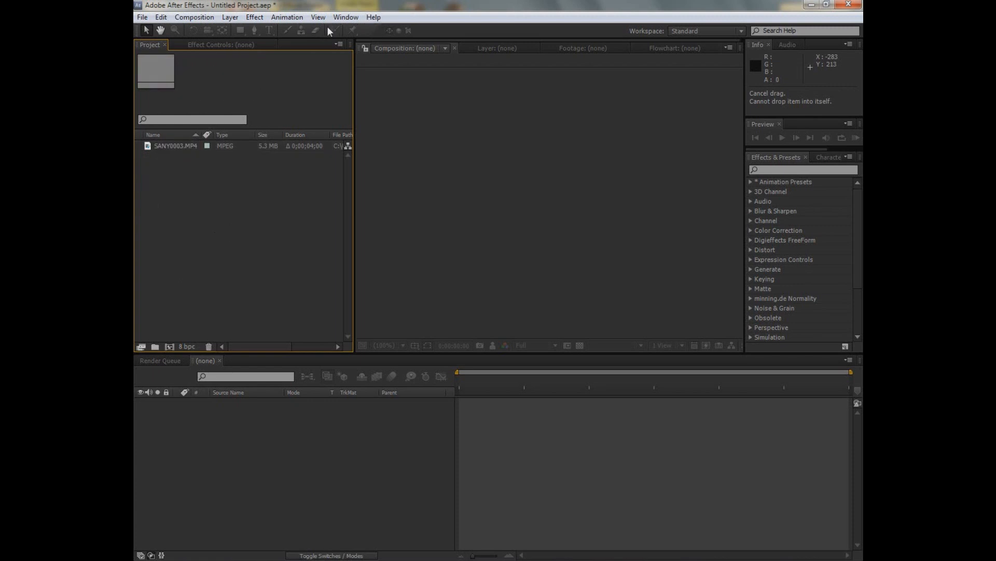
pyautogui.click(176, 145)
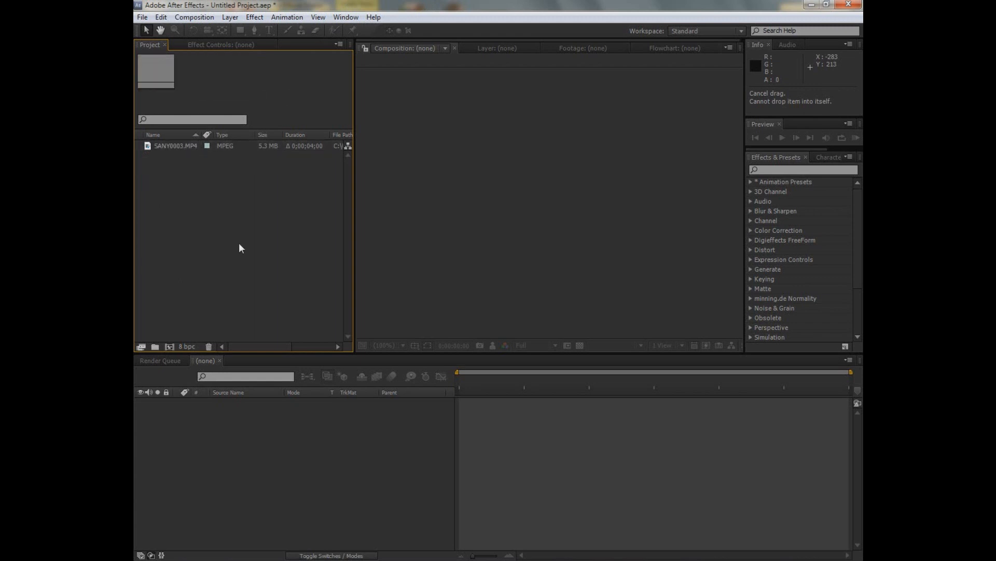
pyautogui.moveTo(387, 416)
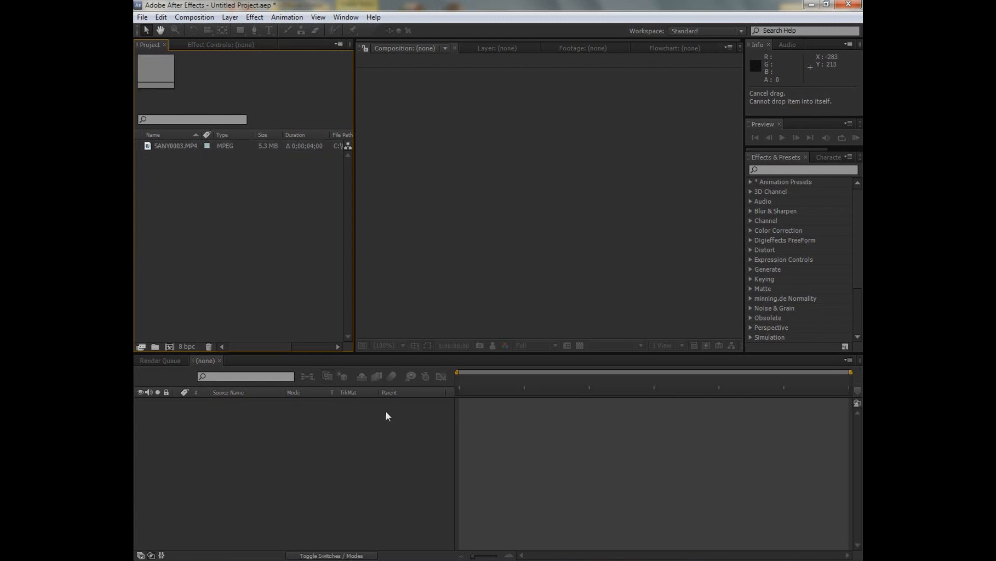
pyautogui.click(176, 145)
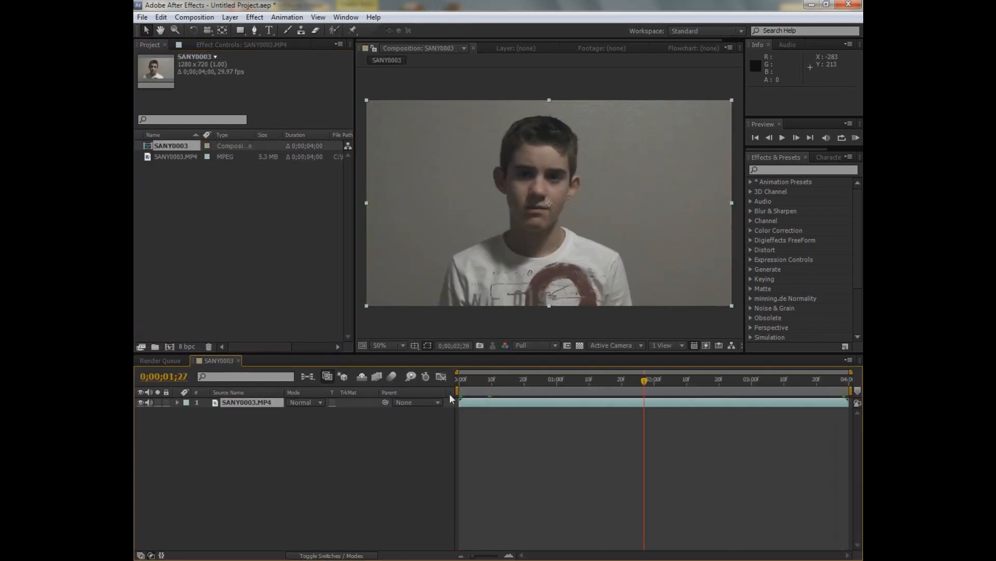
# Set the work area to the two-second middle section and trim the comp to it
pyautogui.click(528, 380)
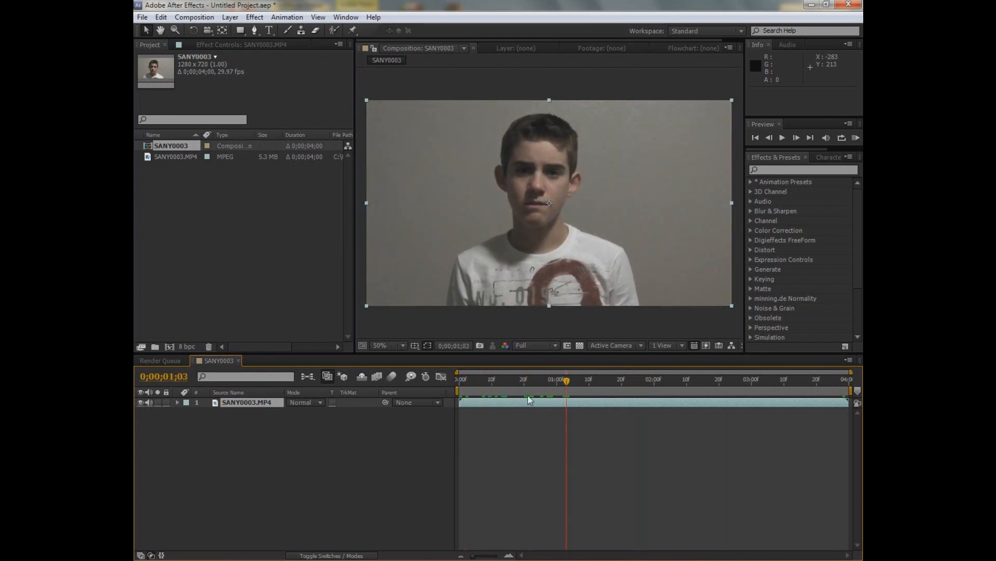
pyautogui.click(572, 379)
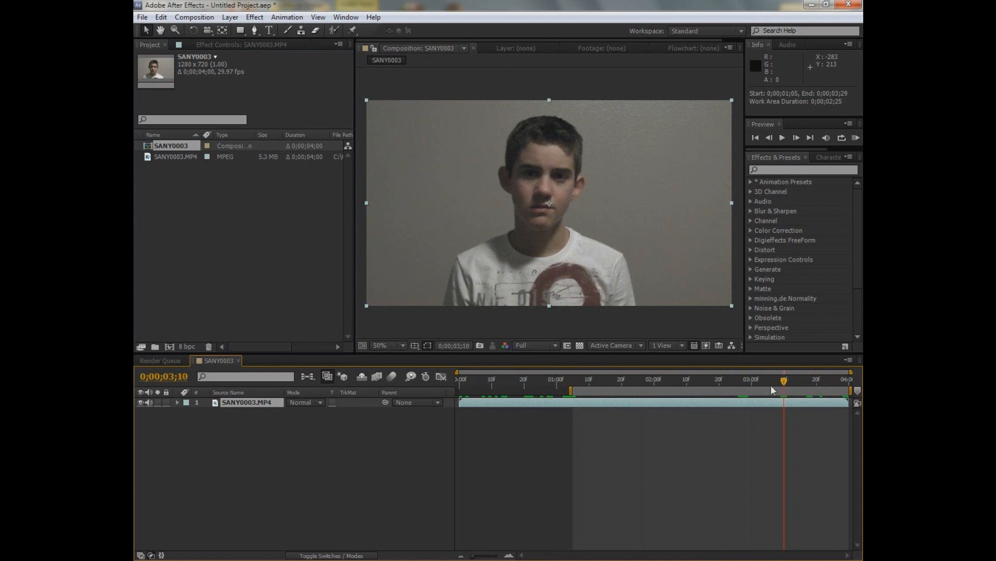
pyautogui.rightClick(783, 380)
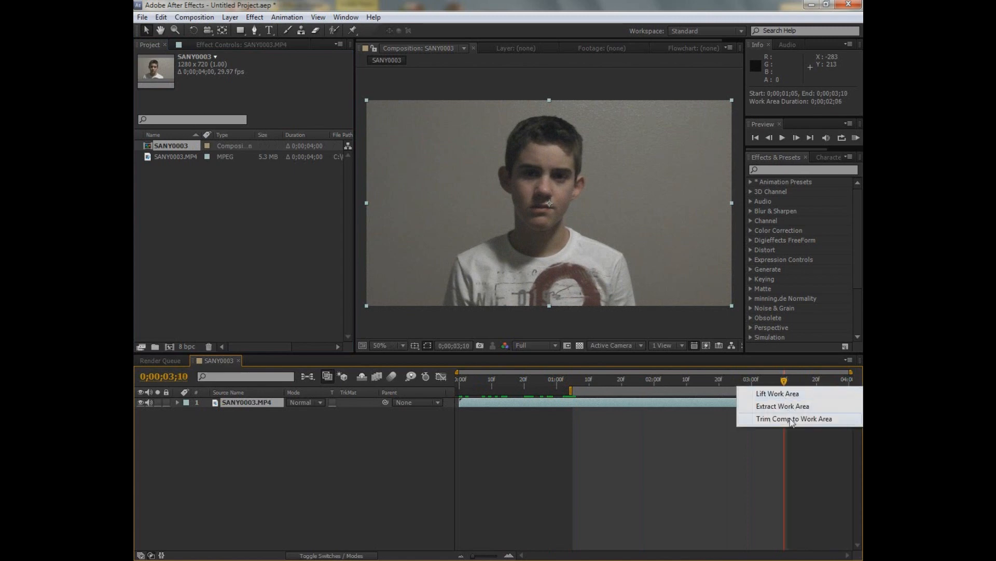
pyautogui.click(794, 419)
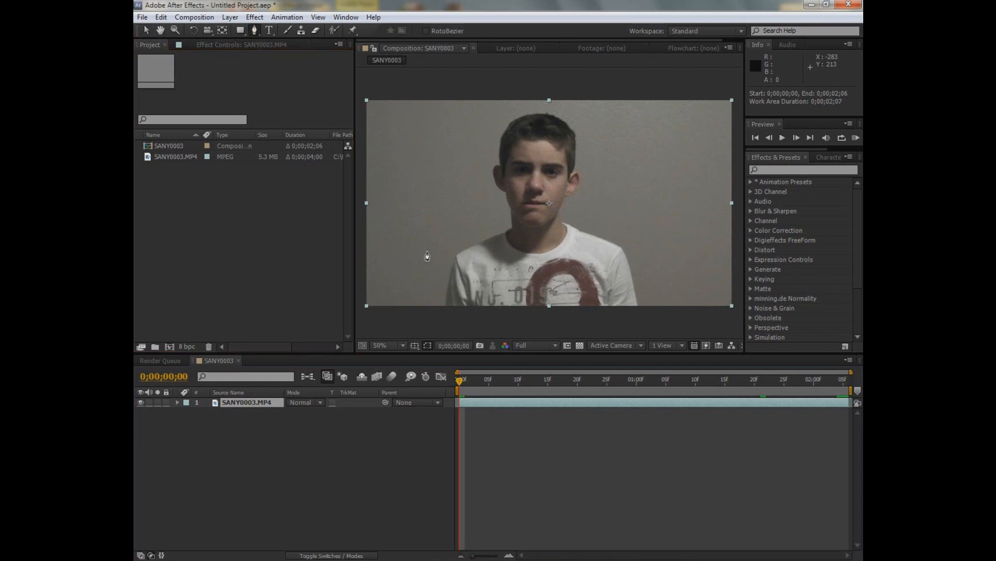
pyautogui.moveTo(577, 206)
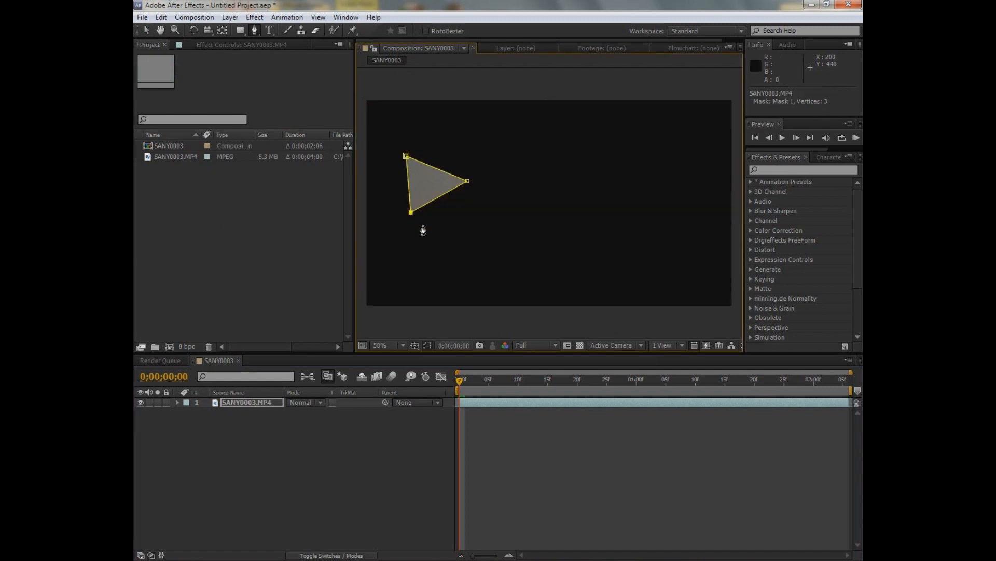
pyautogui.click(252, 402)
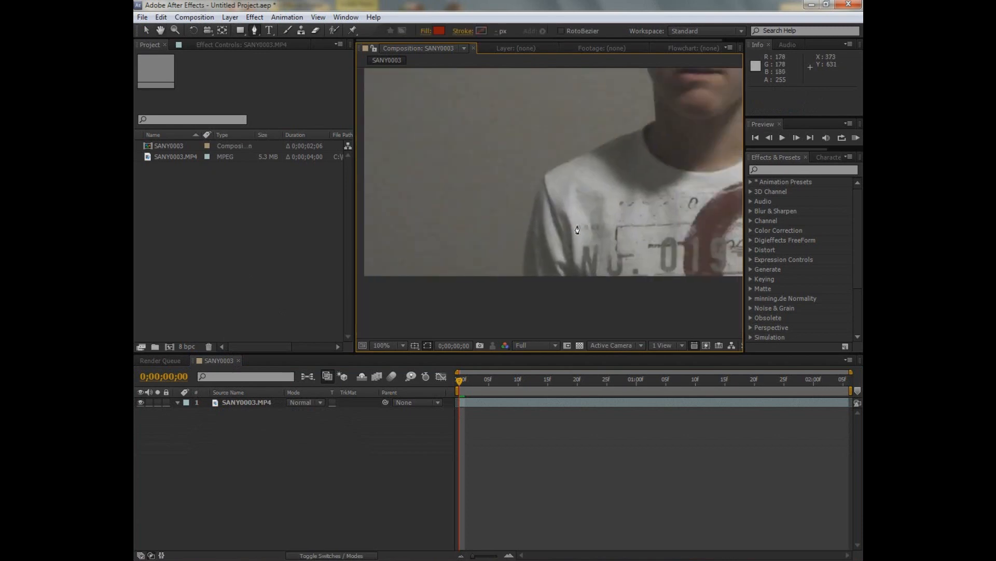
# Place RotoBezier mask points along the boy's shoulder, neck, crown and hair to the right ear
pyautogui.click(380, 346)
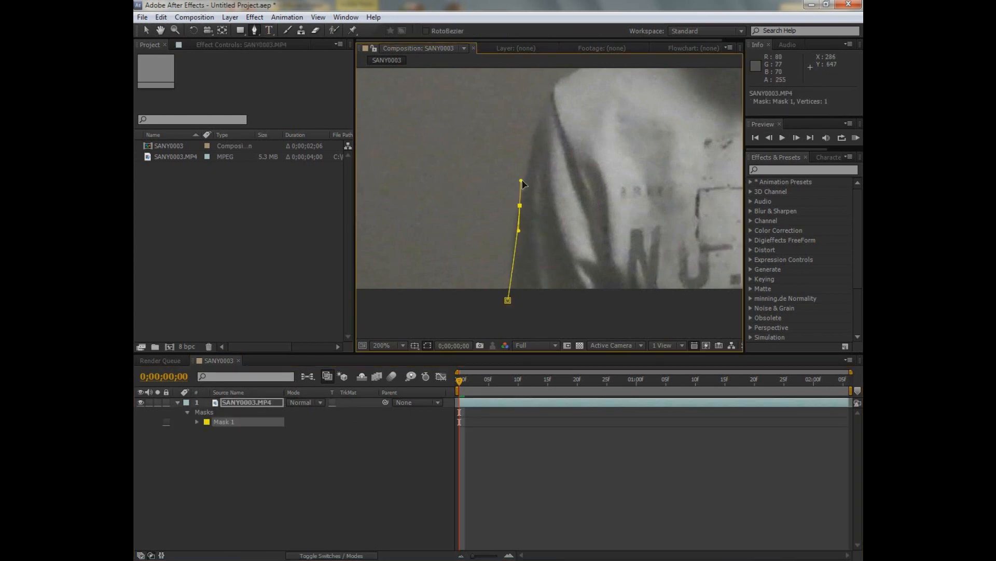
pyautogui.click(537, 221)
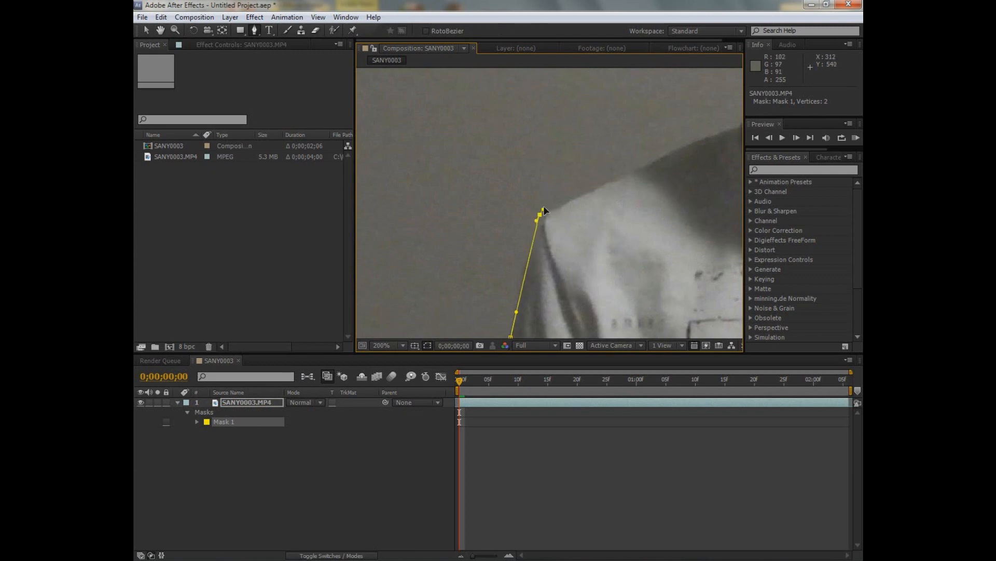
pyautogui.click(582, 251)
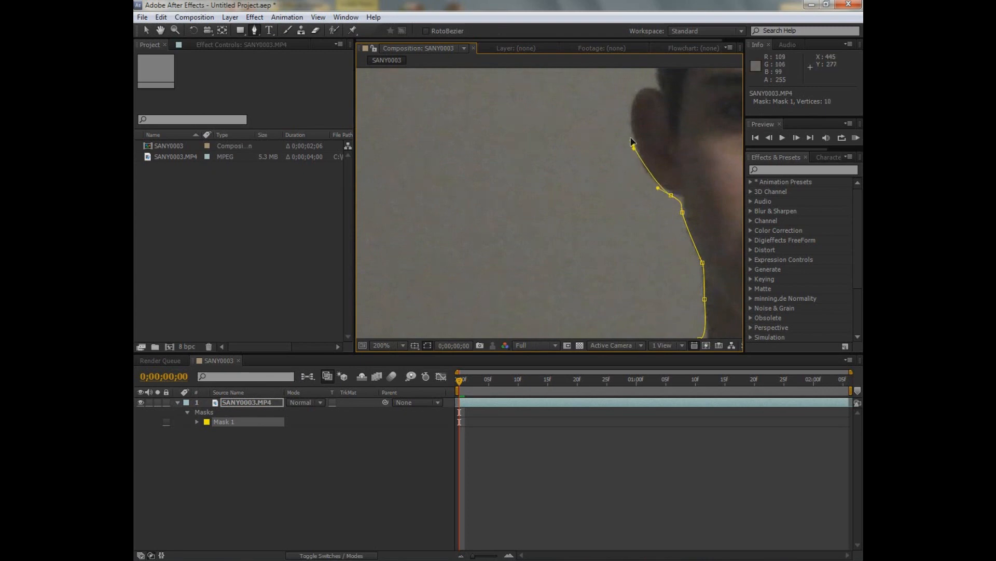
pyautogui.click(637, 199)
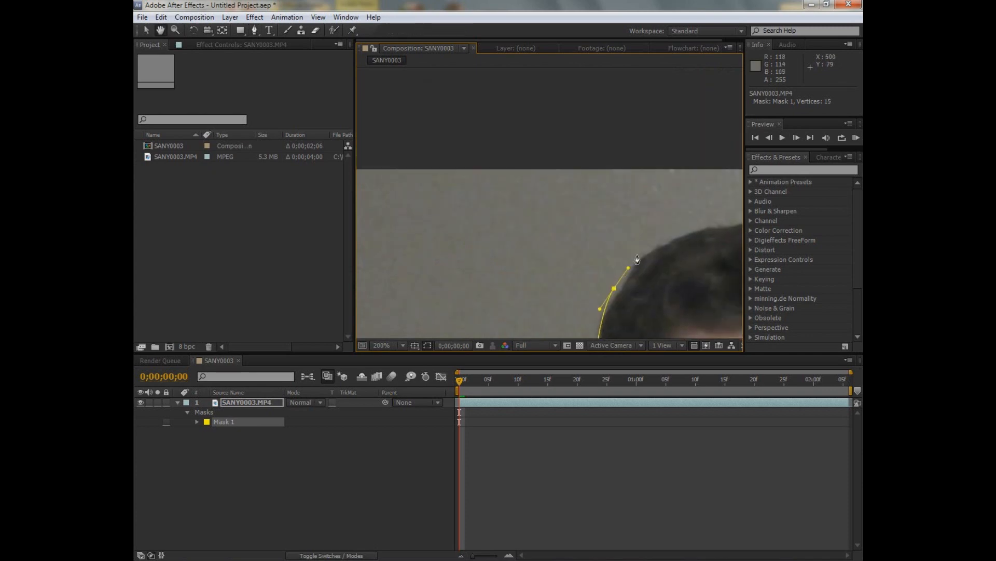
pyautogui.click(637, 259)
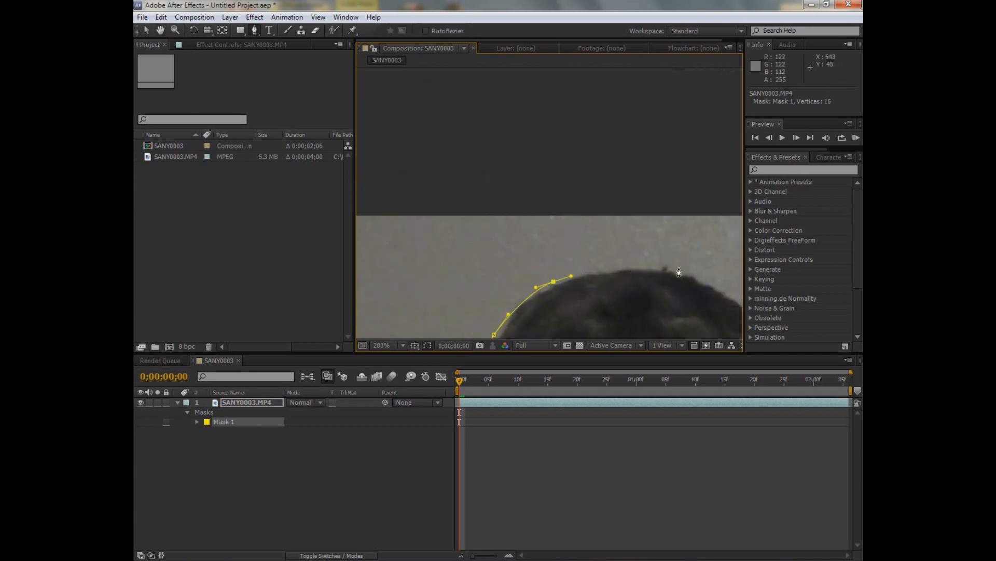
pyautogui.click(580, 247)
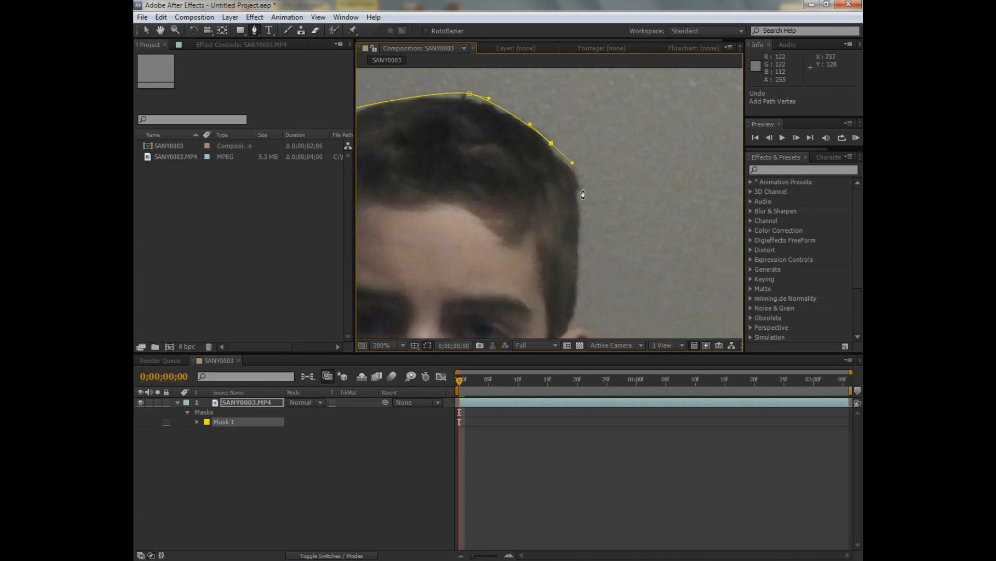
pyautogui.click(578, 292)
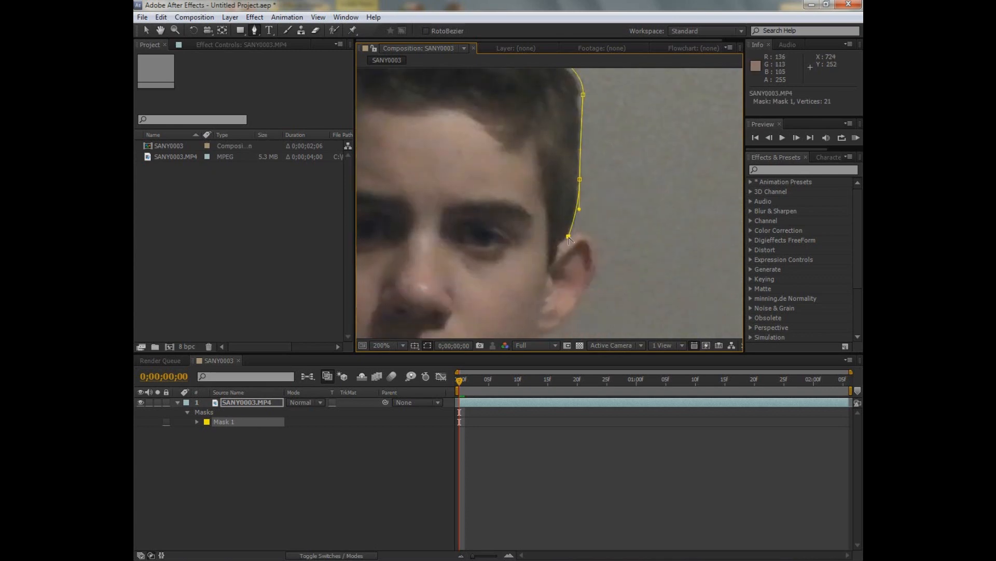
pyautogui.click(569, 238)
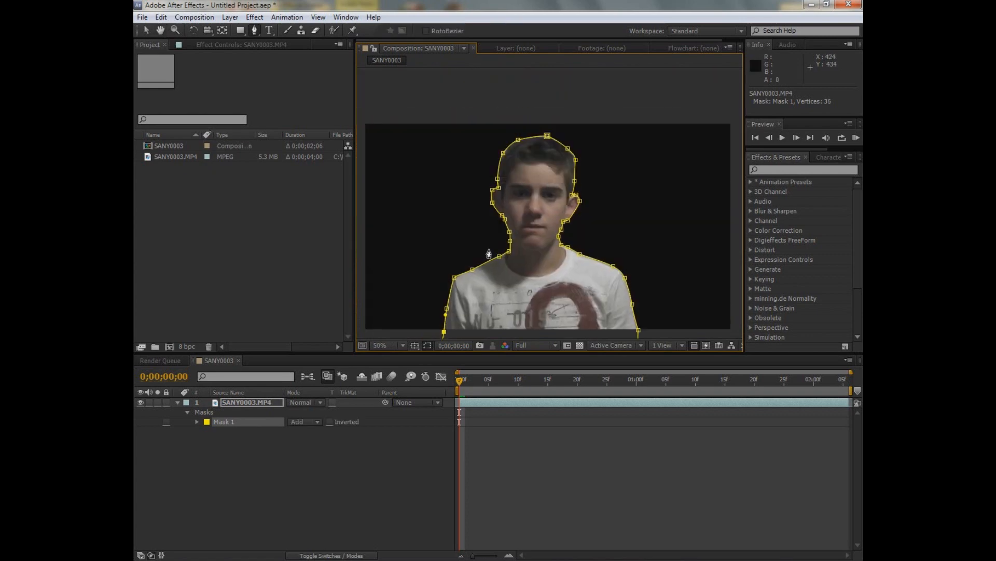
# Check the boy's cutout on the transparency grid, then expand Mask 1's properties
pyautogui.click(579, 345)
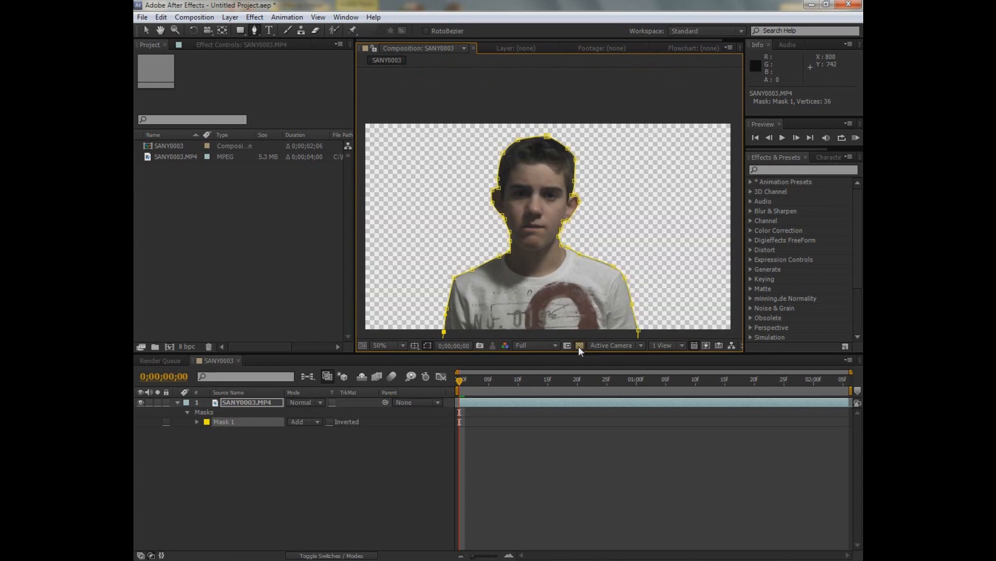
pyautogui.click(579, 345)
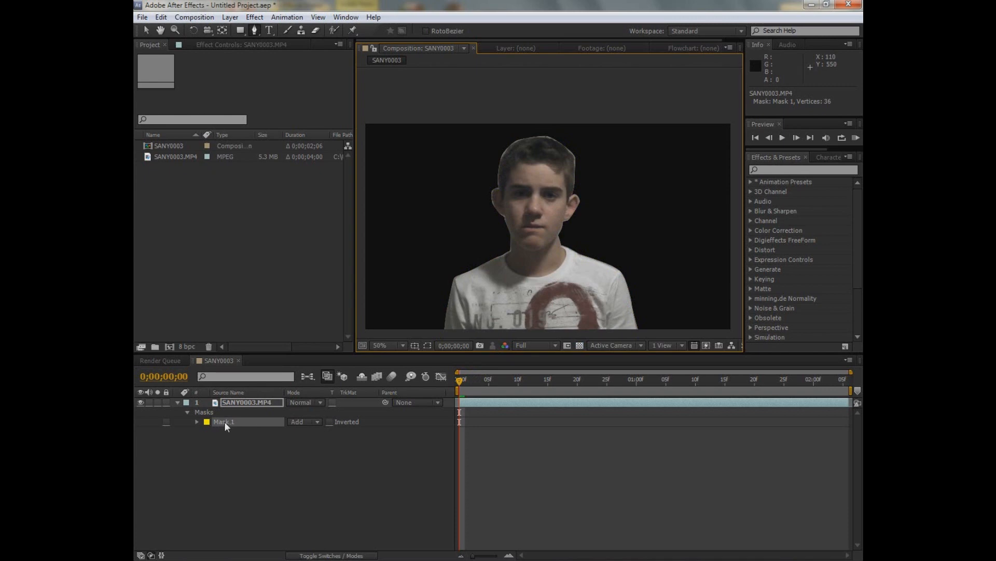
pyautogui.click(197, 412)
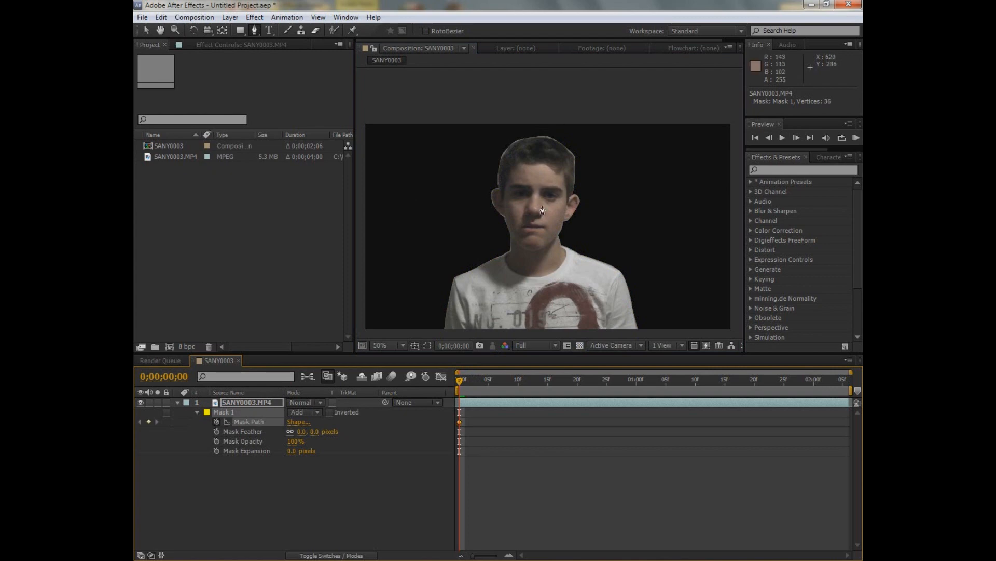
# Add a Mask Path keyframe at frame 0 and open the footage layer for mask editing
pyautogui.click(380, 345)
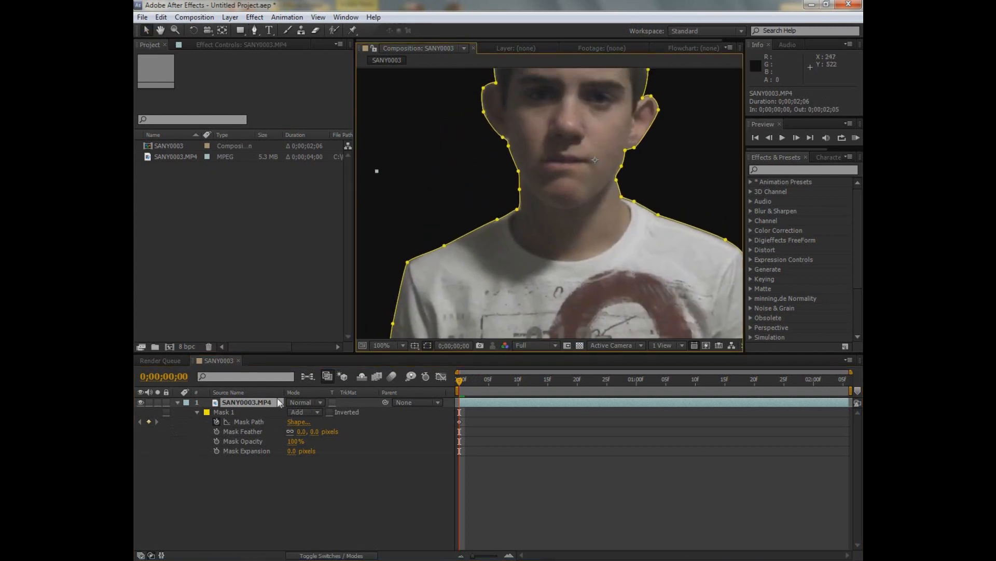
pyautogui.click(224, 412)
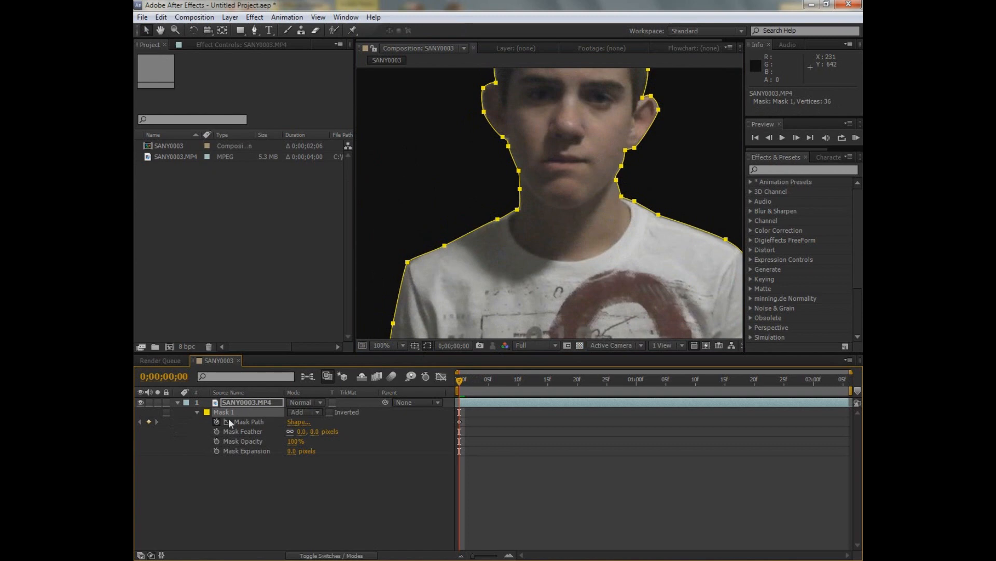
pyautogui.doubleClick(249, 401)
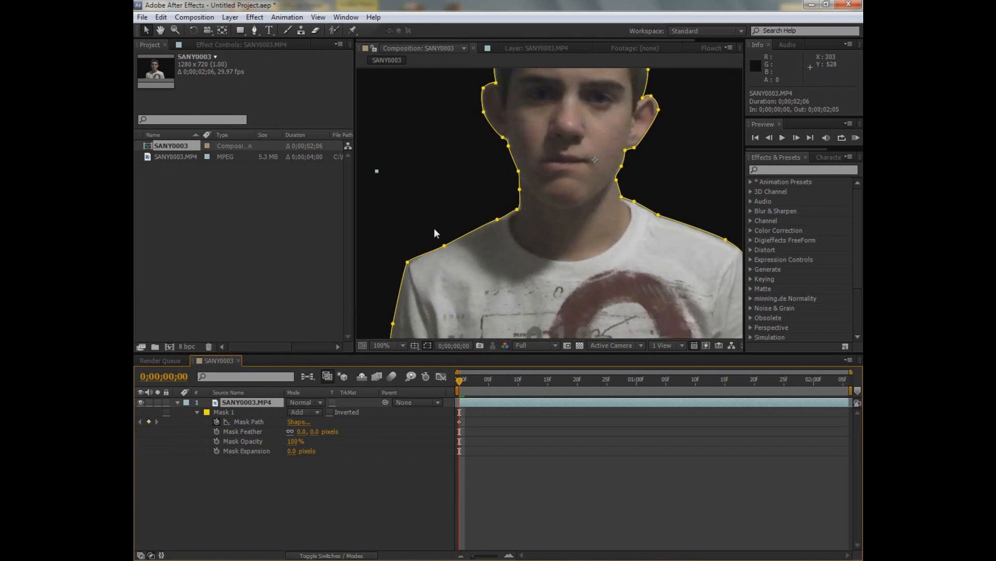
pyautogui.click(382, 345)
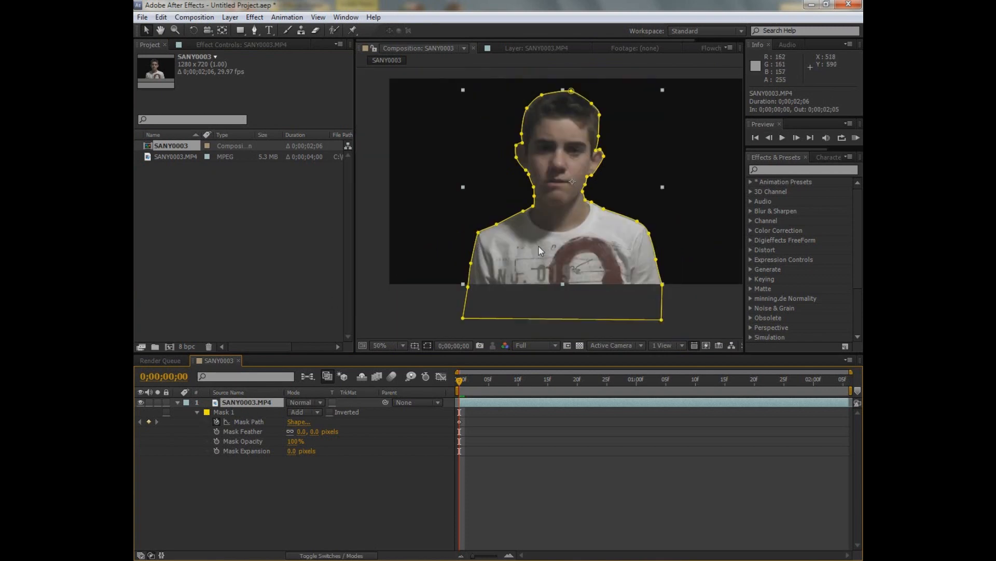
pyautogui.moveTo(364, 455)
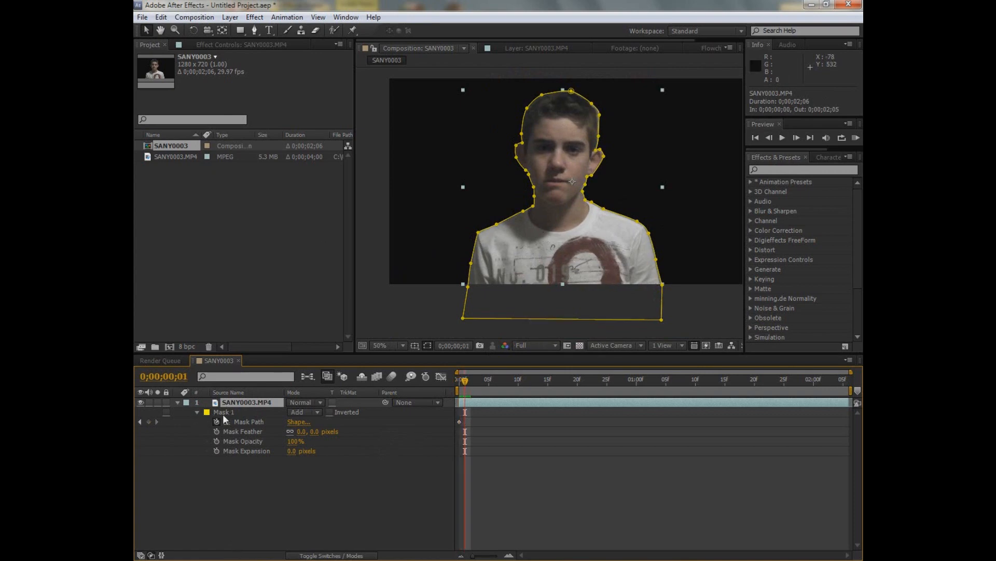
# On the next frame, drag mask vertices to fit the boy's neck, right shoulder and arm
pyautogui.click(384, 345)
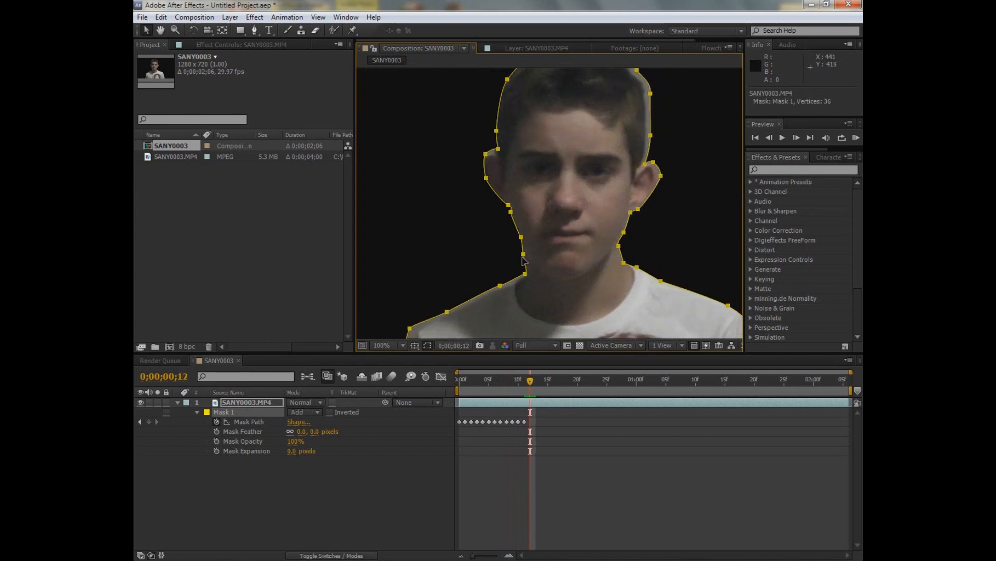
pyautogui.moveTo(524, 261); pyautogui.dragTo(525, 261)
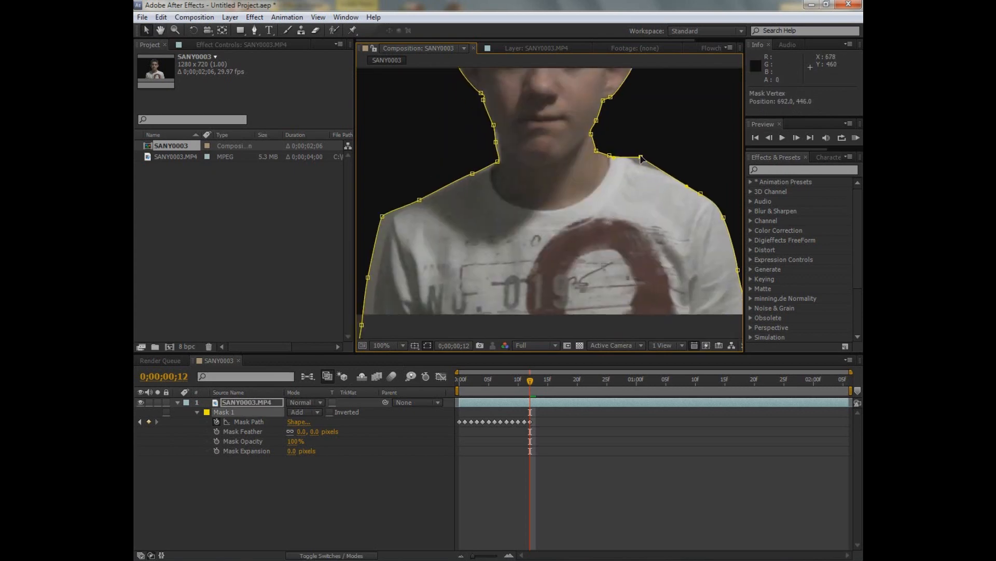
pyautogui.moveTo(641, 159); pyautogui.dragTo(615, 151)
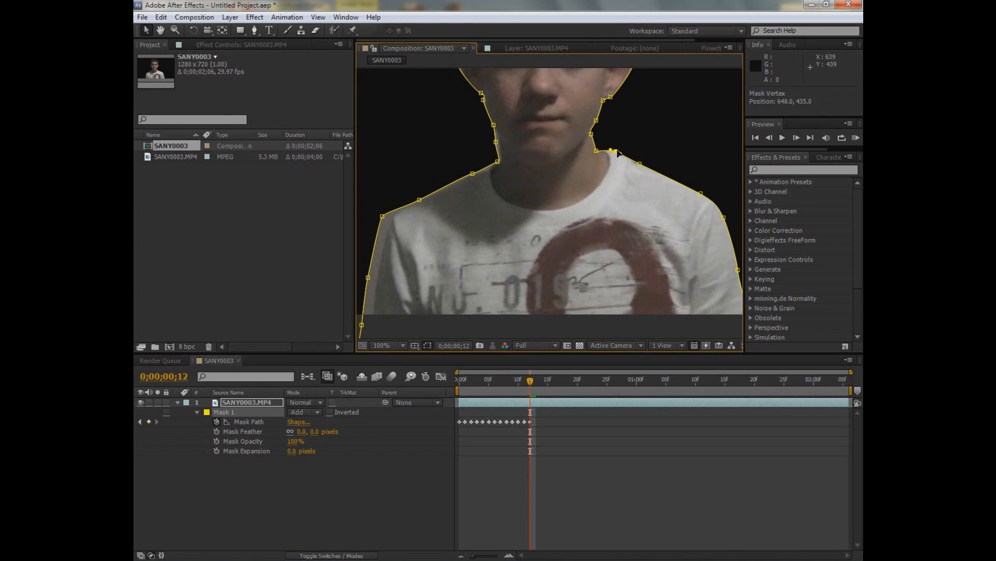
pyautogui.moveTo(615, 151); pyautogui.dragTo(595, 138)
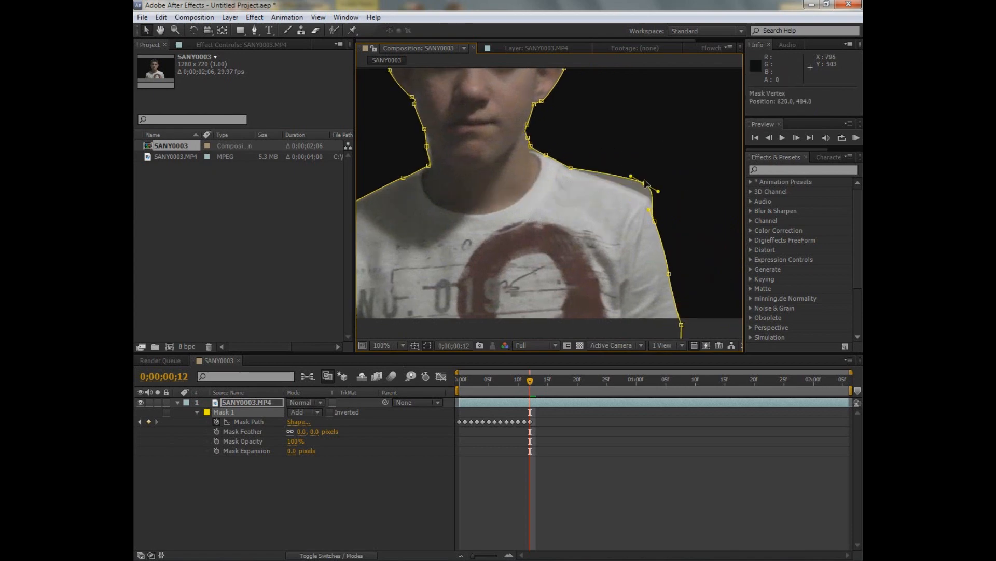
pyautogui.moveTo(629, 176); pyautogui.dragTo(659, 206)
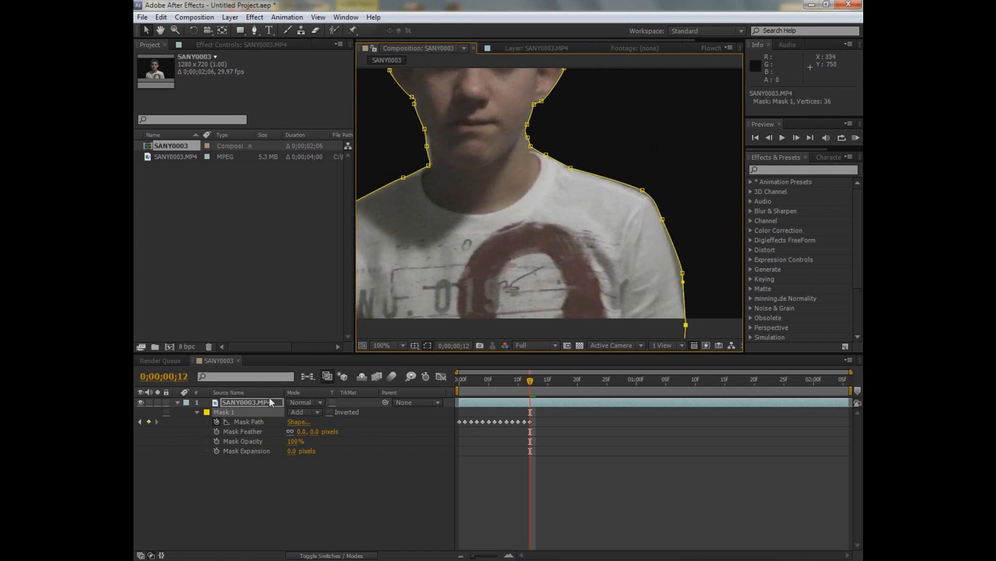
pyautogui.moveTo(502, 184); pyautogui.dragTo(502, 246)
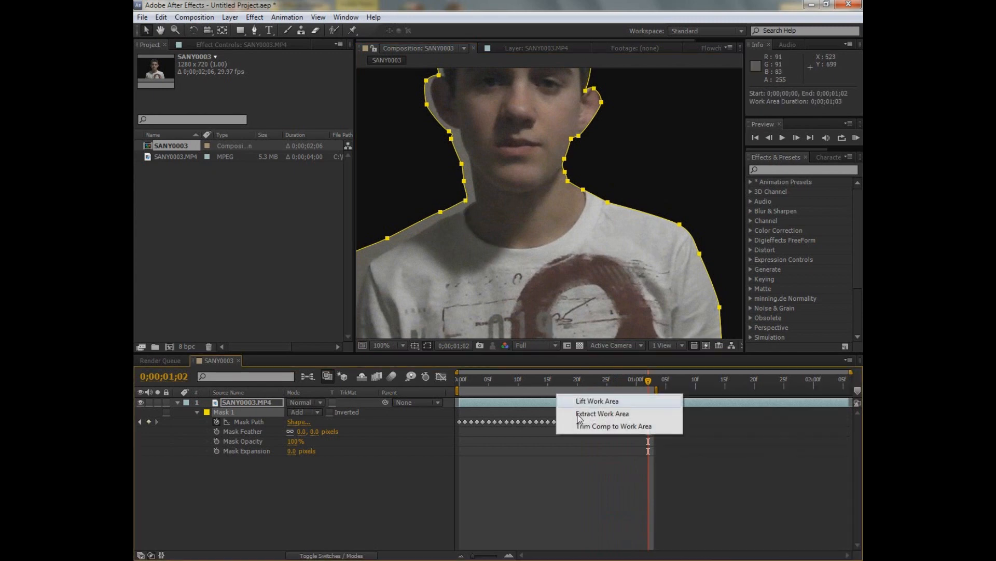
# Trim the comp to the work area, feather the mask 7 pixels, and open Pictures
pyautogui.click(597, 400)
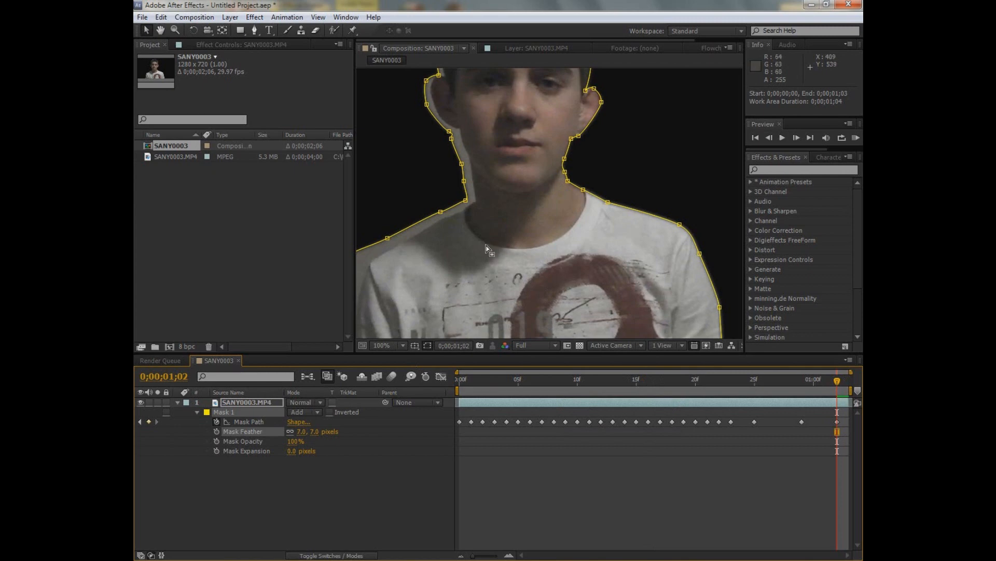
pyautogui.click(384, 345)
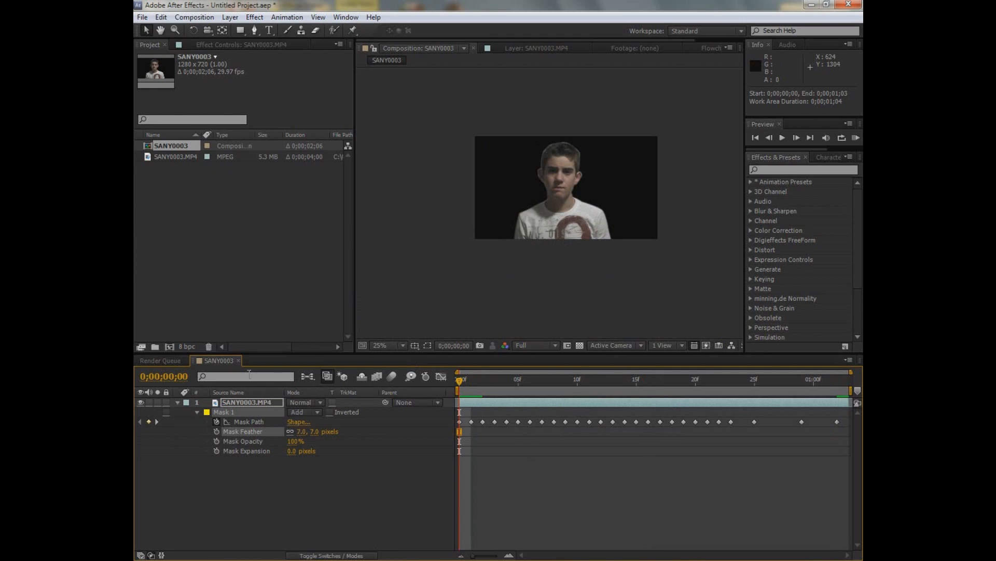
pyautogui.click(139, 555)
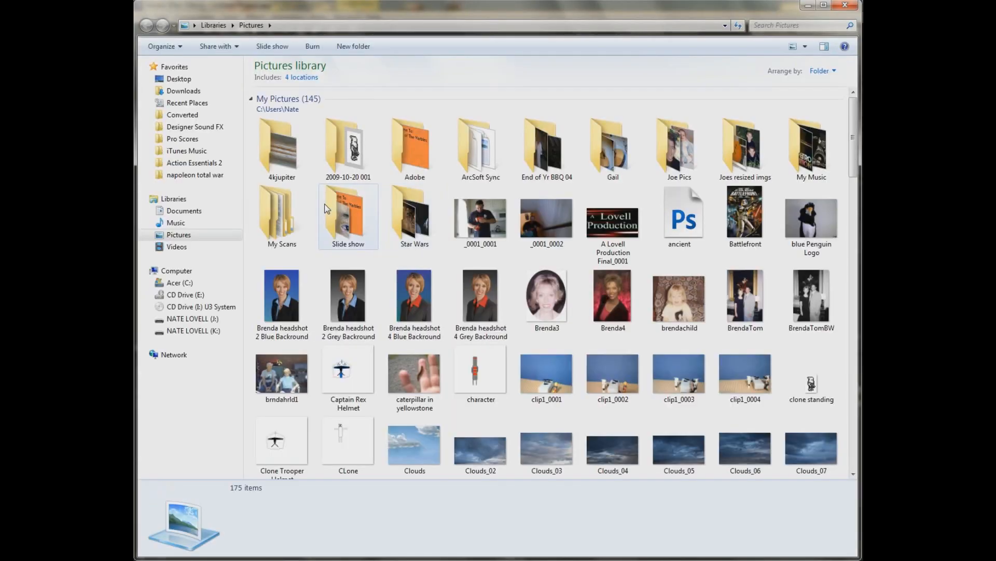
# Open the 4kjupiter folder containing the Jupiter background picture
pyautogui.doubleClick(282, 143)
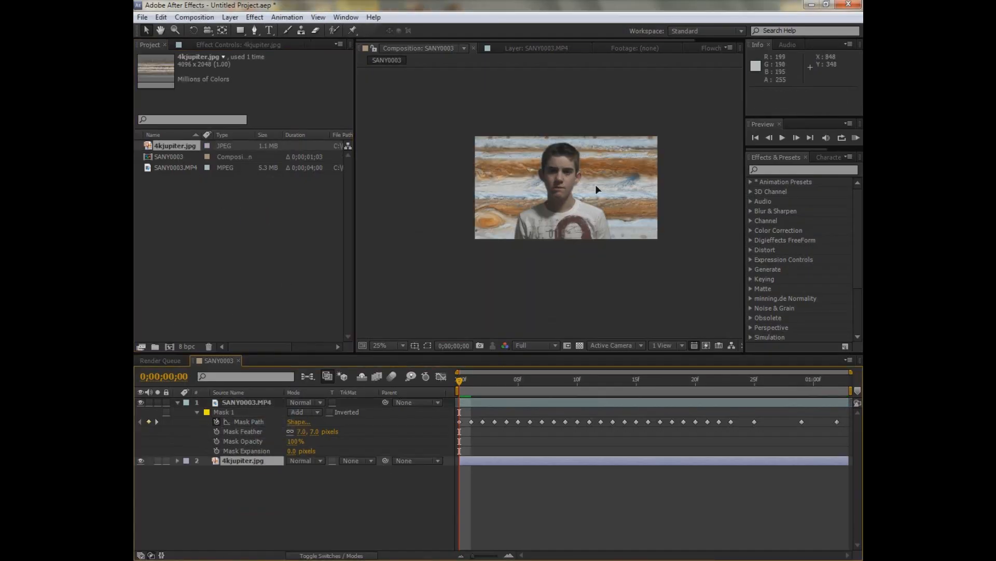
# Fit the 4kjupiter.jpg layer to the frame and preview the boy over Jupiter
pyautogui.click(380, 346)
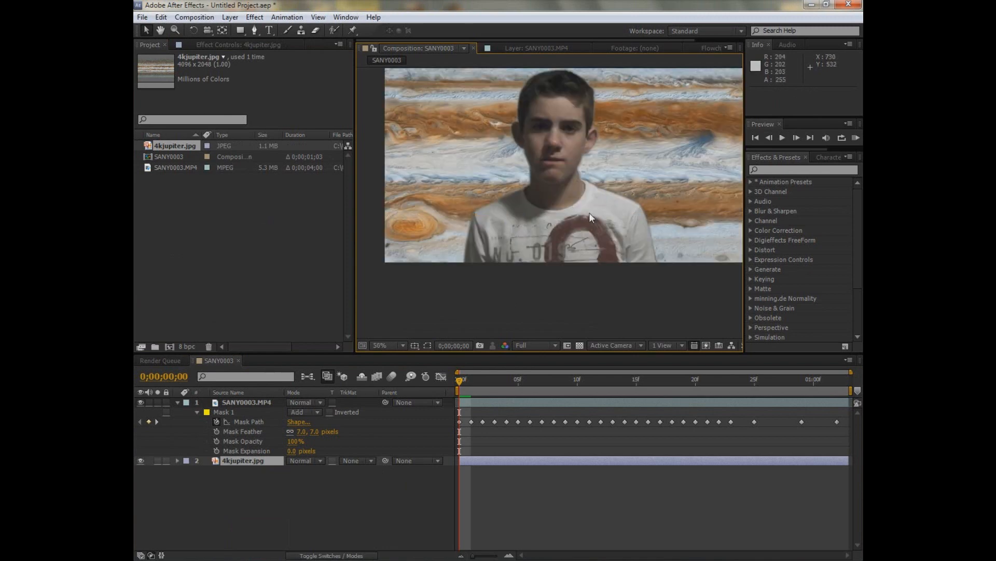
pyautogui.click(400, 345)
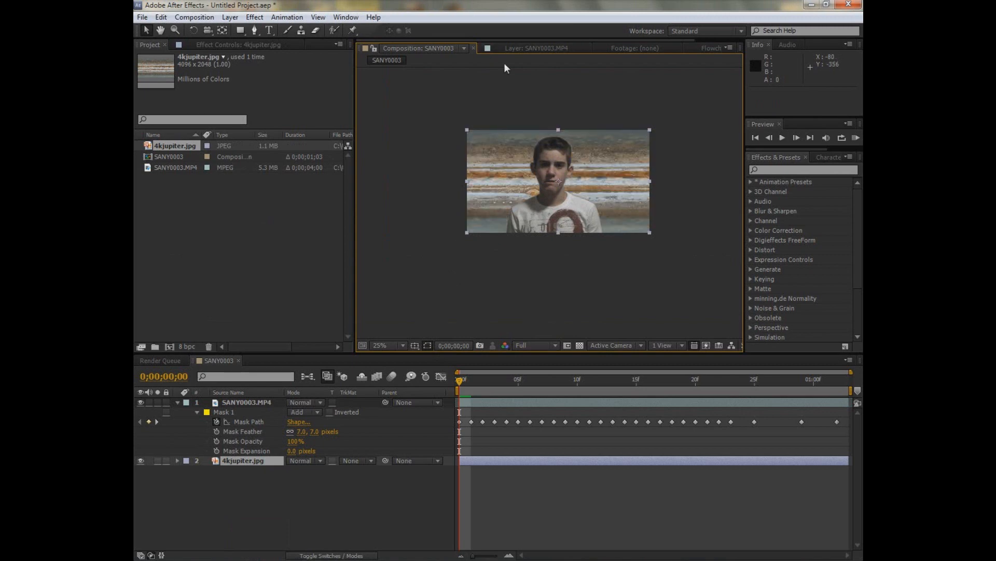
pyautogui.click(380, 345)
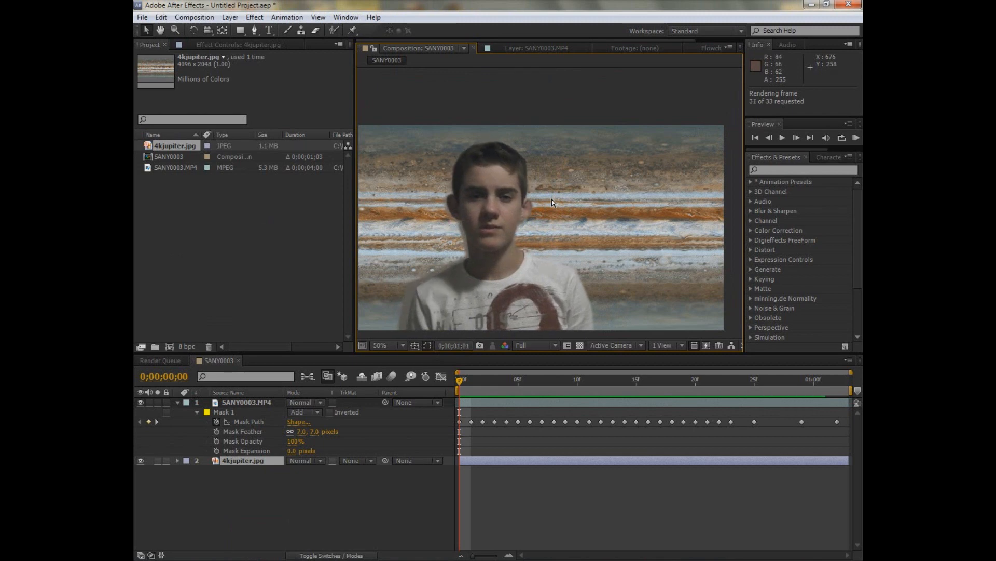
pyautogui.click(781, 137)
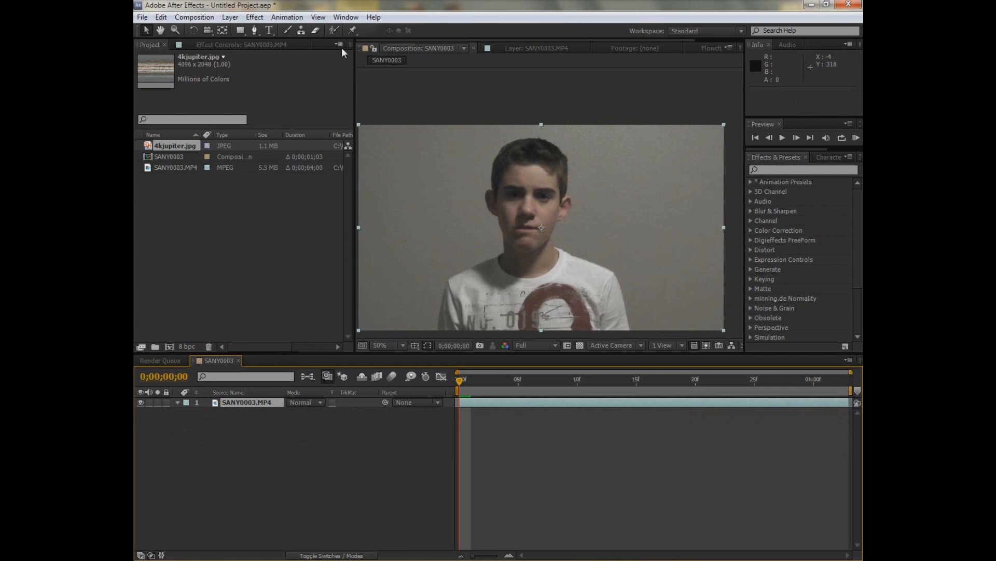
pyautogui.moveTo(336, 31)
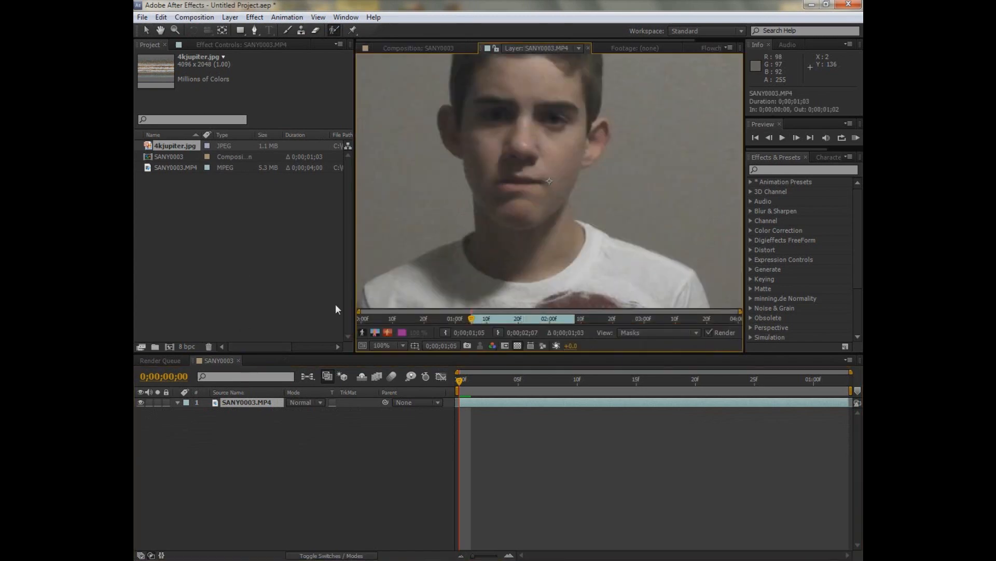
# Paint Roto Brush strokes over the boy's body and shoulder to separate him from the wall
pyautogui.click(387, 345)
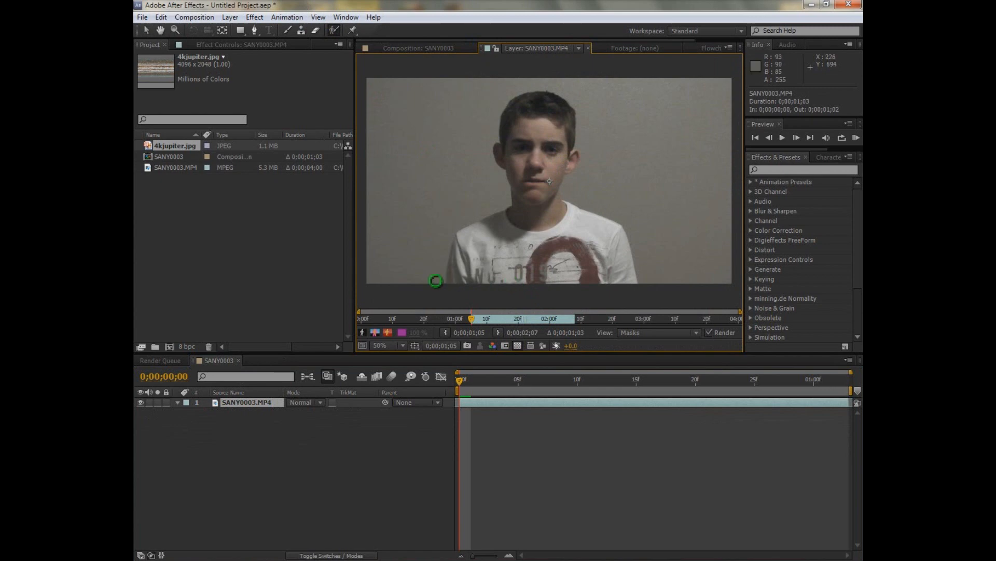
pyautogui.moveTo(436, 280); pyautogui.dragTo(416, 246)
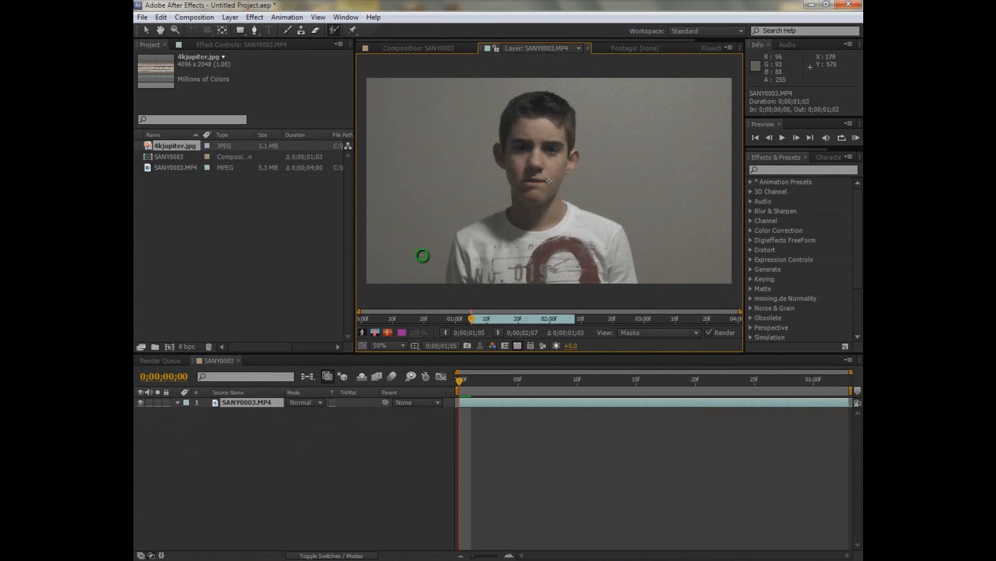
pyautogui.moveTo(421, 255); pyautogui.dragTo(455, 271)
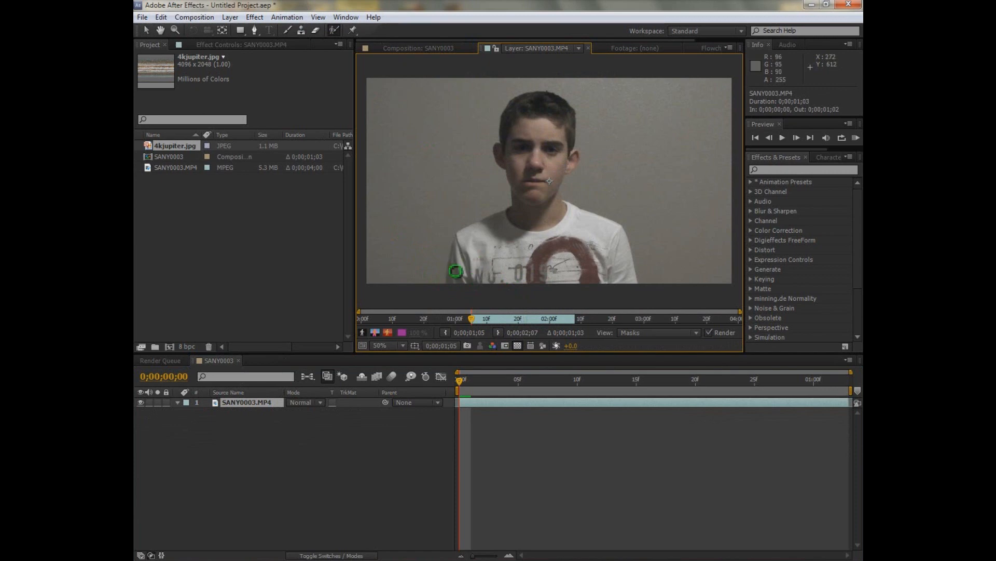
pyautogui.moveTo(461, 280); pyautogui.dragTo(501, 248)
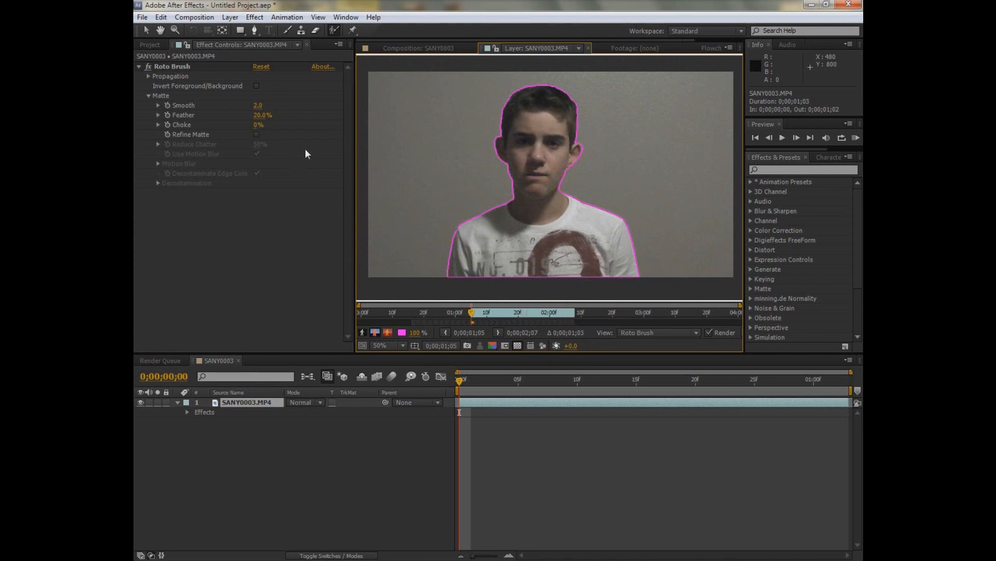
pyautogui.moveTo(425, 274)
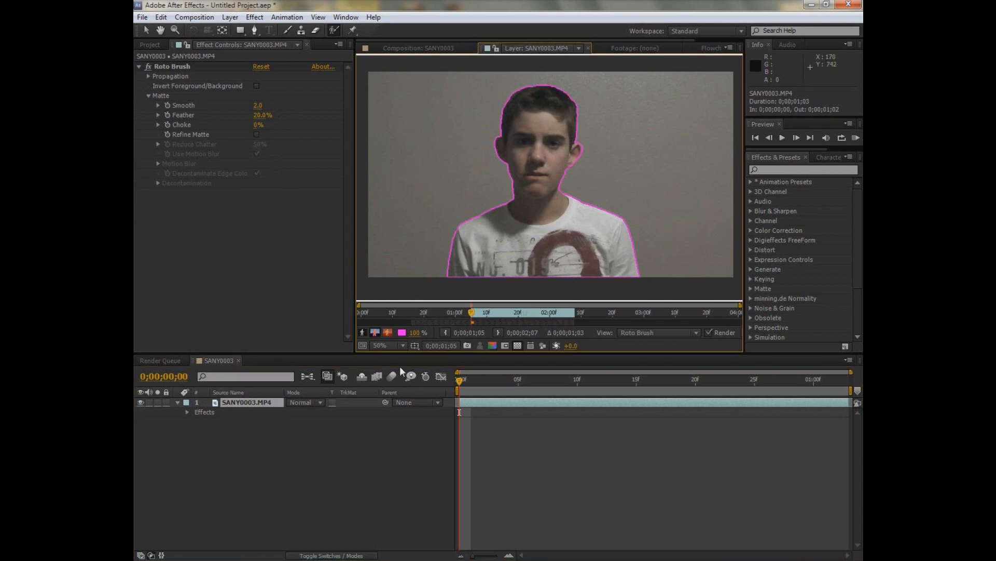
pyautogui.moveTo(402, 255)
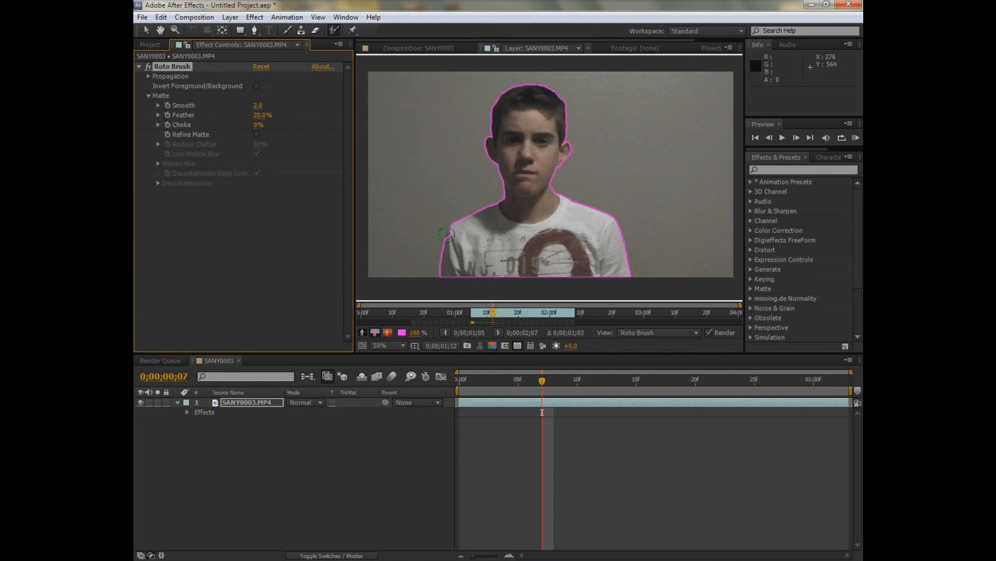
pyautogui.moveTo(490, 281)
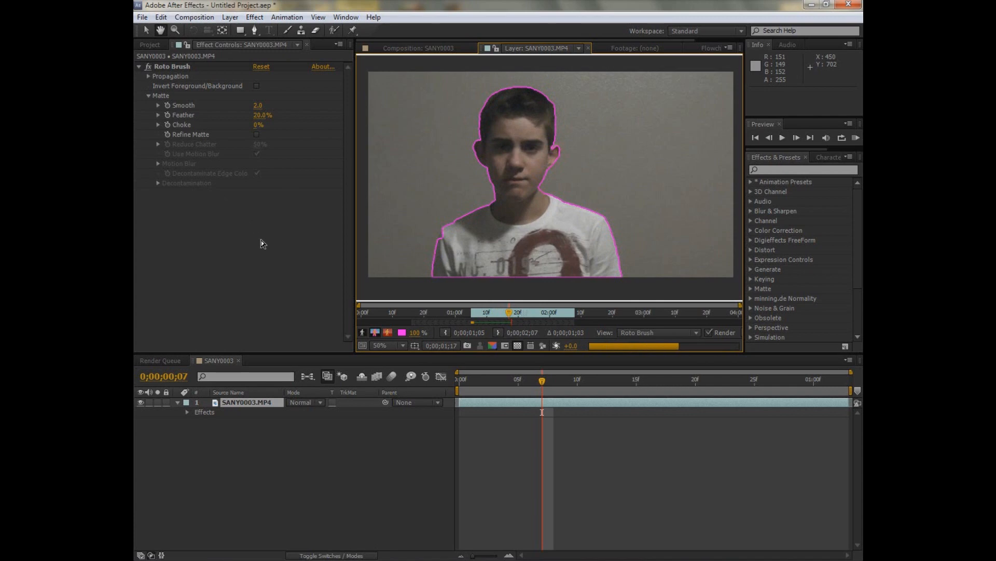
# Touch up the Roto Brush boundary on a later frame around frame fourteen
pyautogui.click(448, 241)
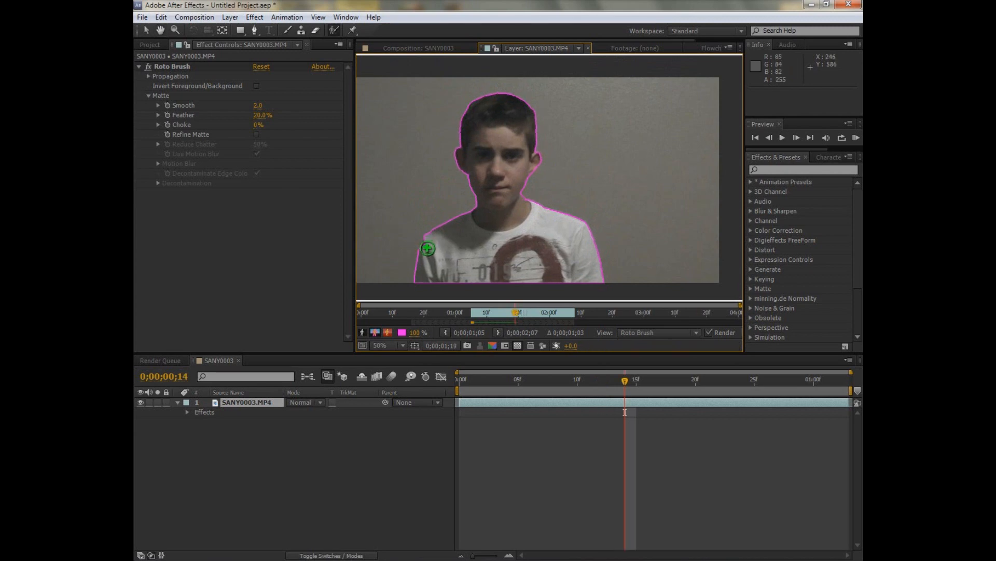
pyautogui.moveTo(428, 247)
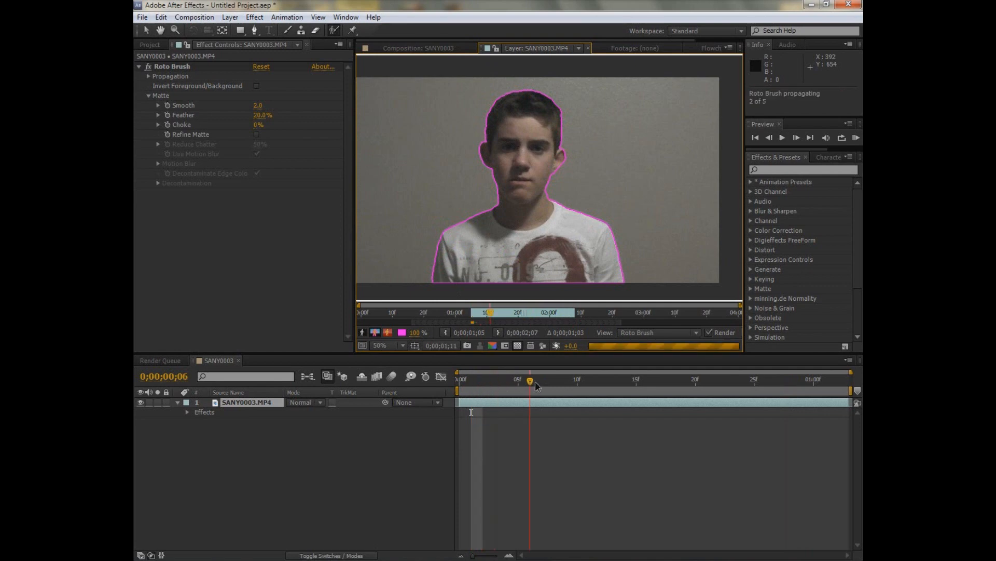
pyautogui.moveTo(557, 422)
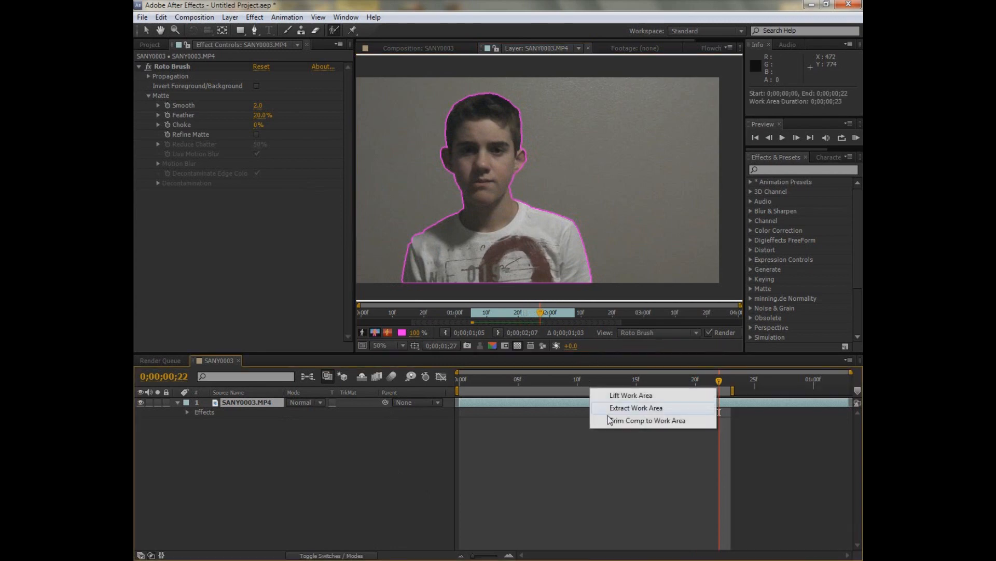
# Trim the composition to the 23-frame work area and raise Roto Brush Smooth to 5.2
pyautogui.click(648, 420)
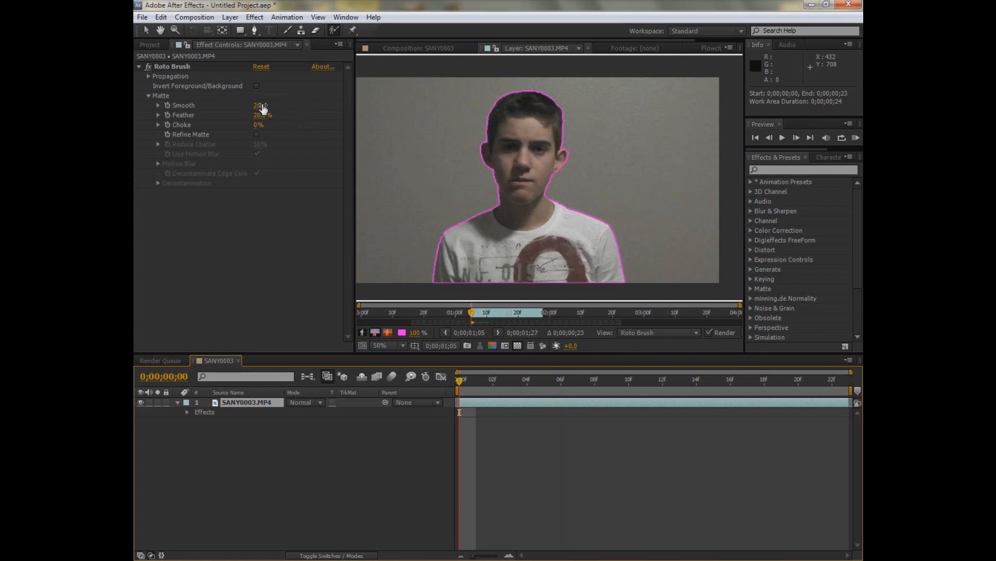
pyautogui.moveTo(262, 104); pyautogui.dragTo(257, 105)
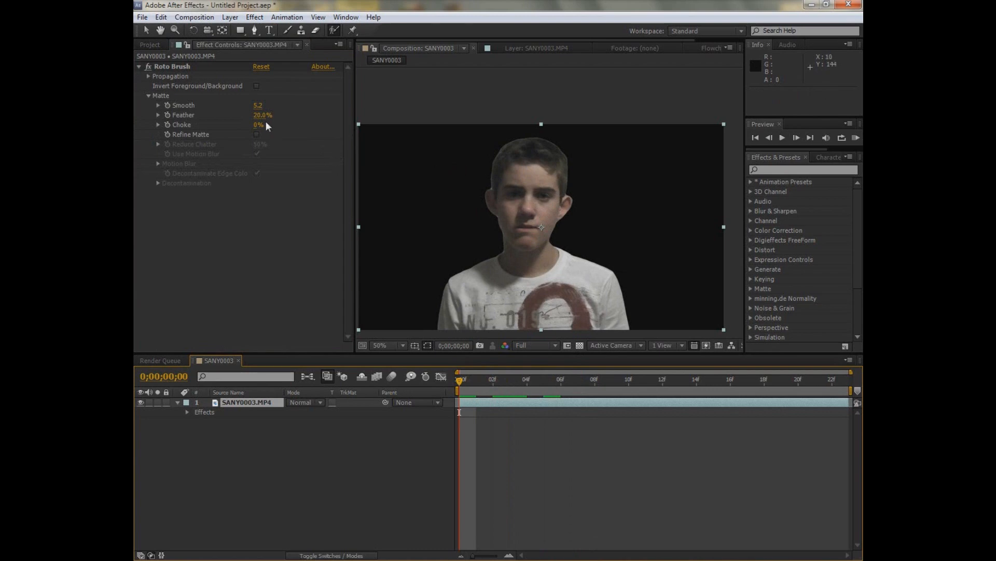
# Refine the boy's matte: smoothing 6.5, feather 24.1%, choke 18%, Reduce Chatter 69%
pyautogui.moveTo(262, 116); pyautogui.dragTo(274, 115)
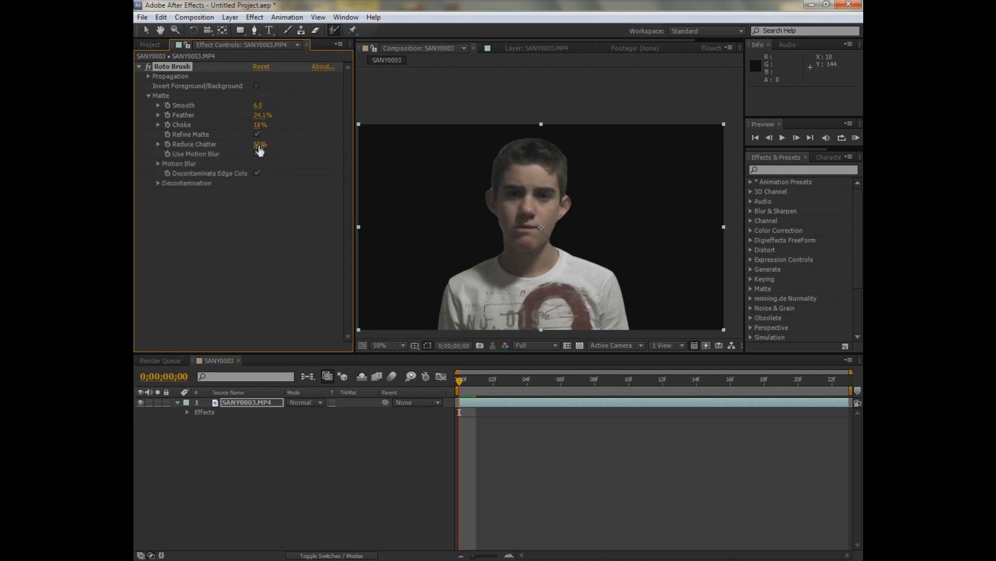
pyautogui.moveTo(258, 143); pyautogui.dragTo(266, 144)
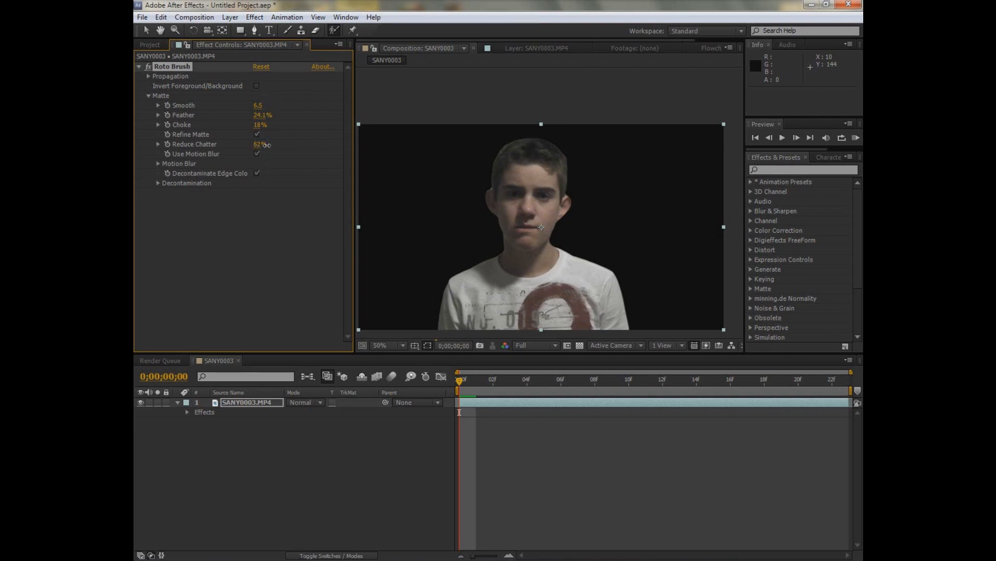
pyautogui.moveTo(260, 144); pyautogui.dragTo(251, 144)
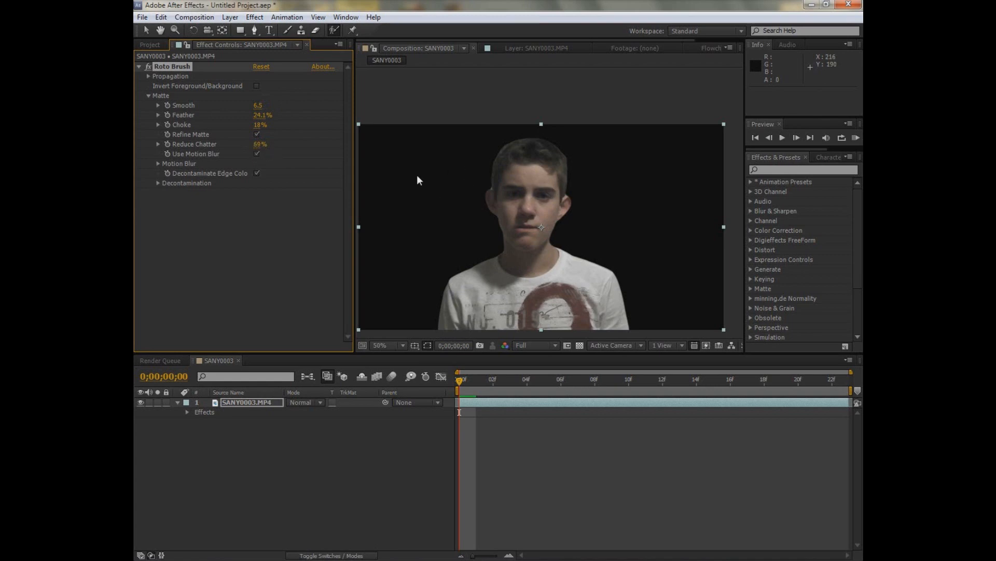
pyautogui.click(150, 45)
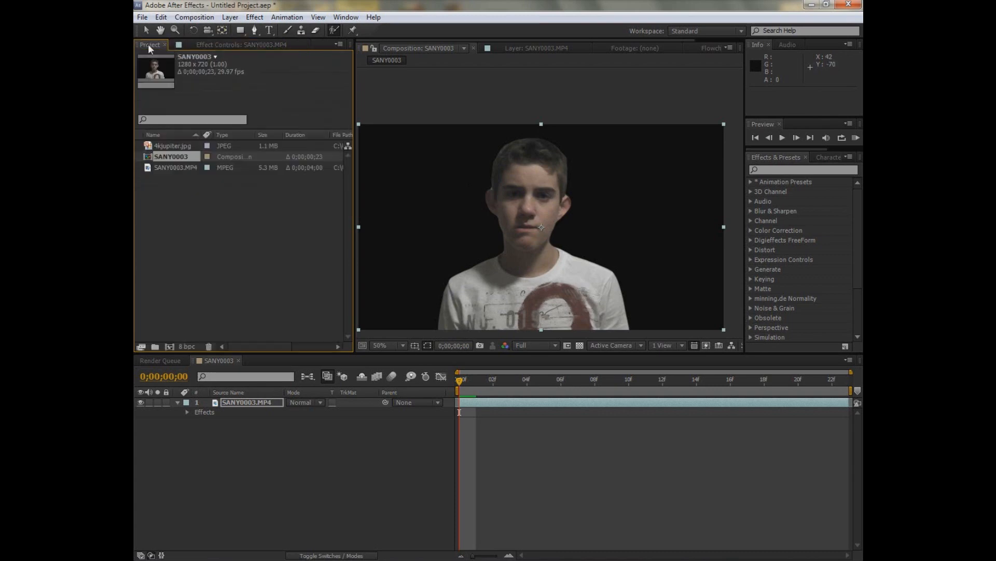
# Layer 4kjupiter.jpg beneath SANY0003.MP4 in the timeline and preview the result
pyautogui.click(172, 146)
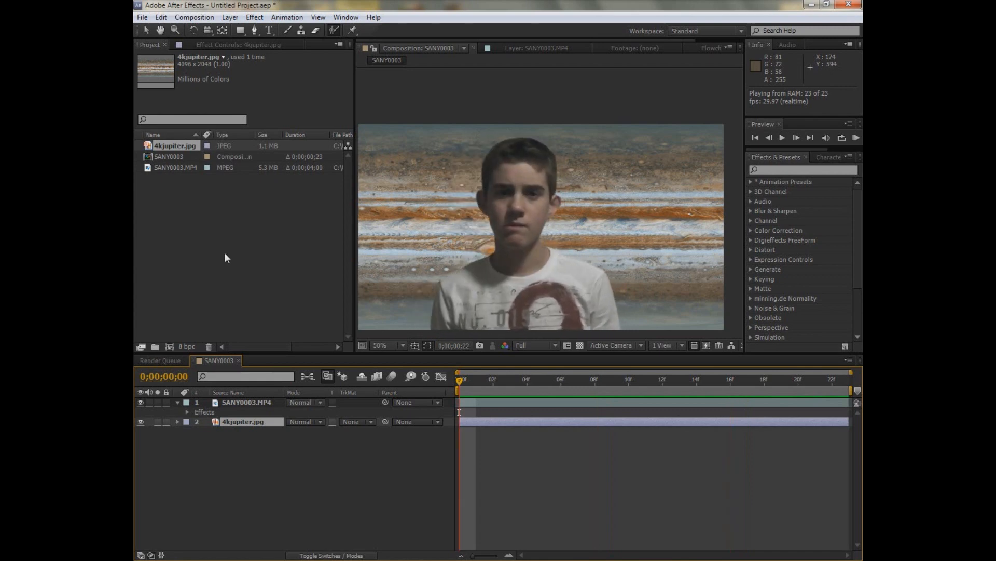
pyautogui.click(731, 379)
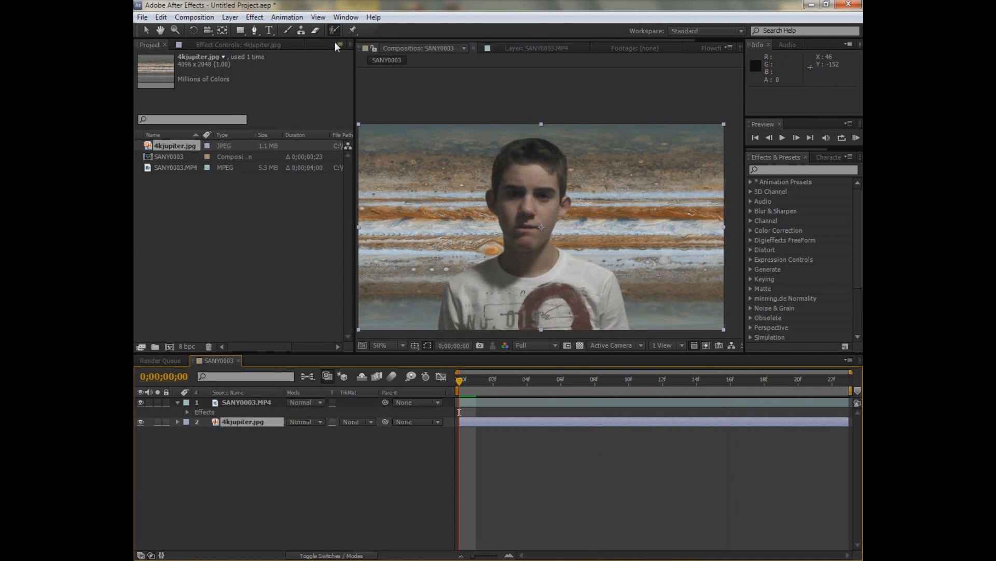
pyautogui.moveTo(219, 504)
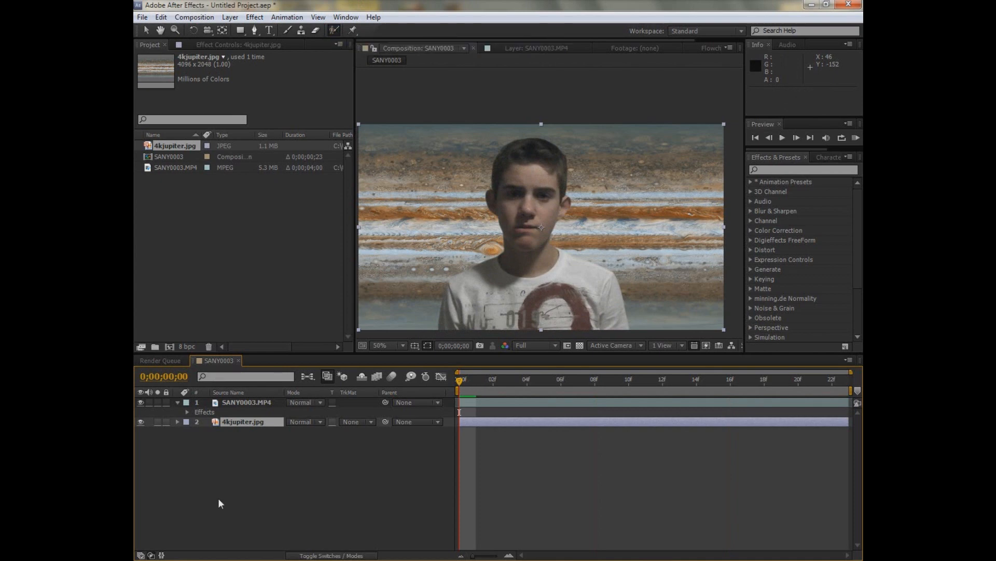
pyautogui.moveTo(290, 268)
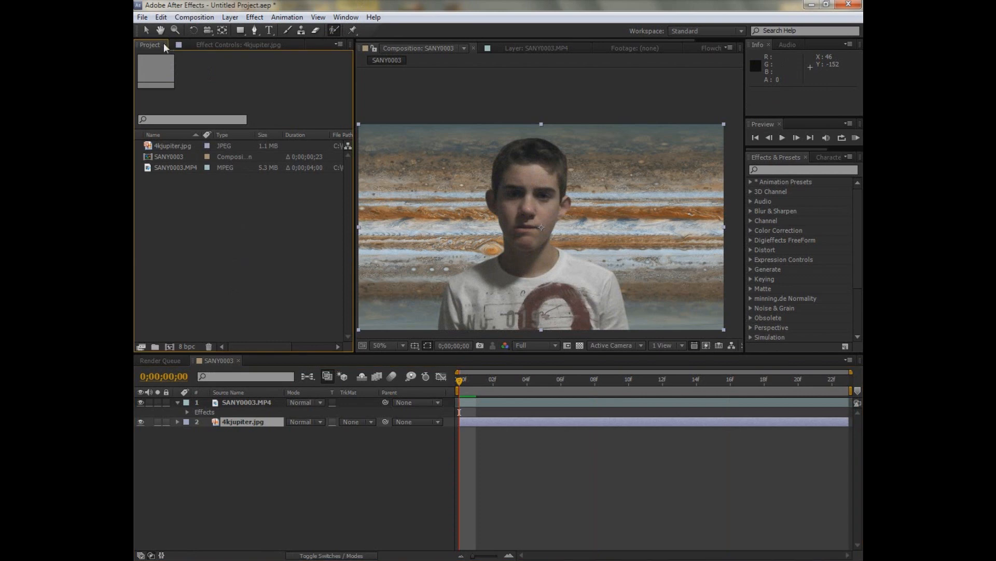
pyautogui.moveTo(157, 47)
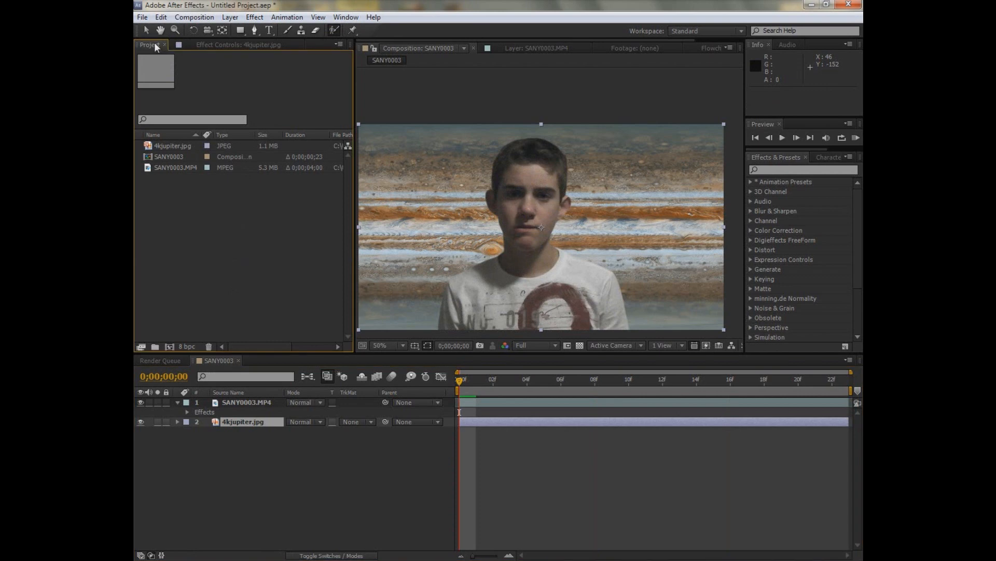
pyautogui.moveTo(144, 52)
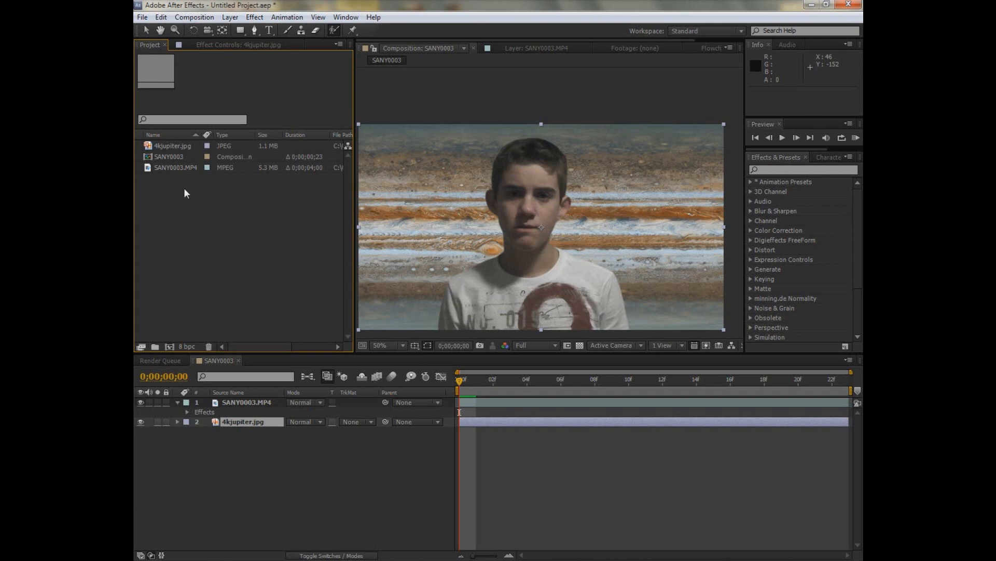
pyautogui.moveTo(201, 219)
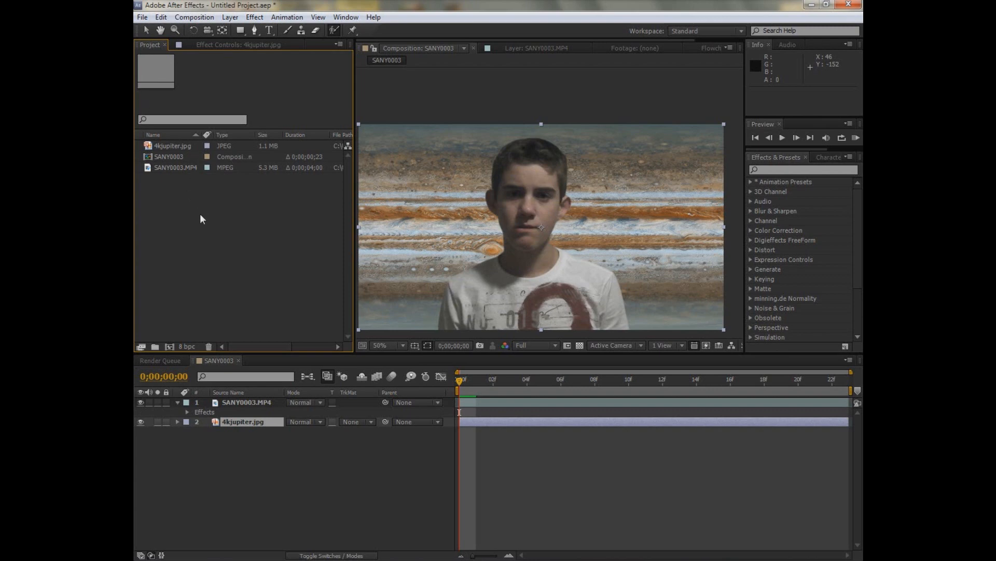